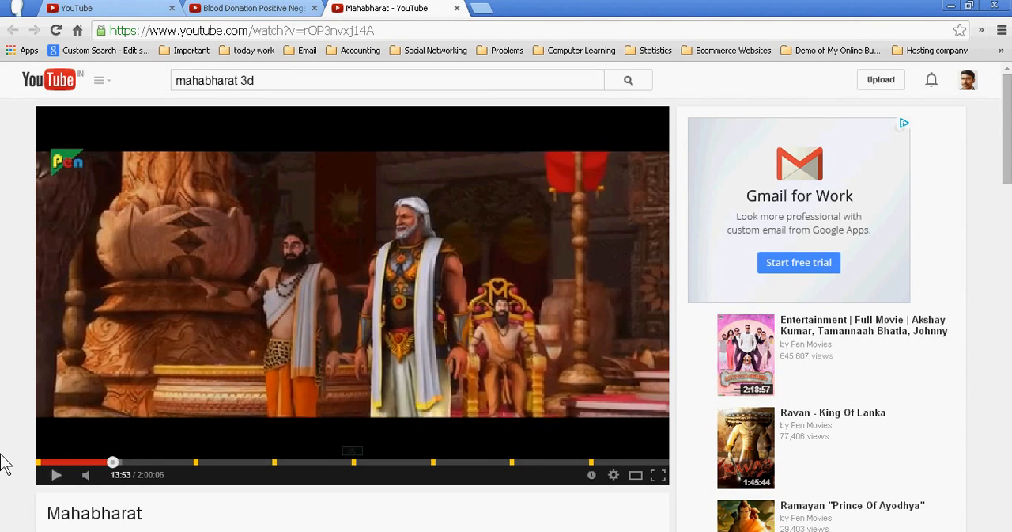
Expand the Mahabharat video's description to show release date, running time, actors, director and producers
{"action": "scroll", "scroll_direction": "down", "scroll_amount": 3}
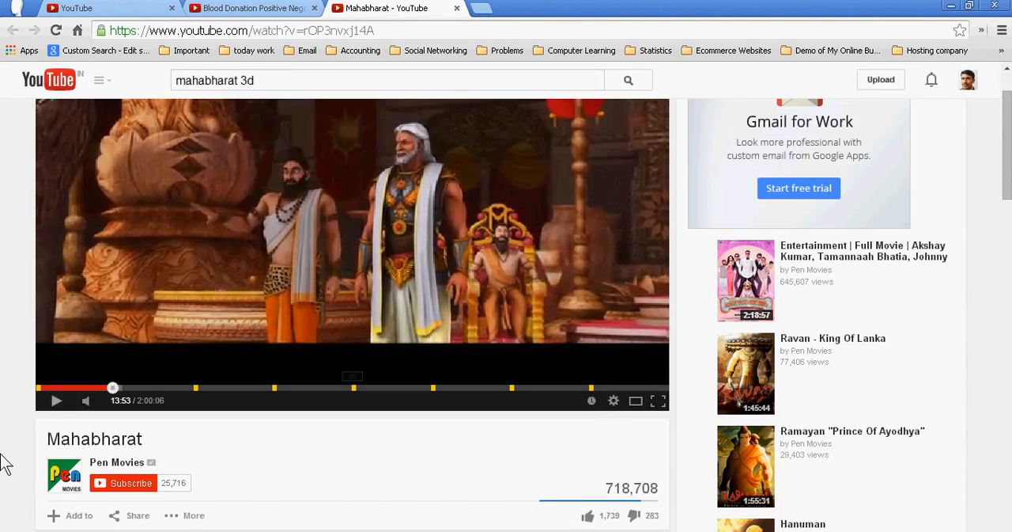
{"action": "scroll", "scroll_direction": "down", "scroll_amount": 3}
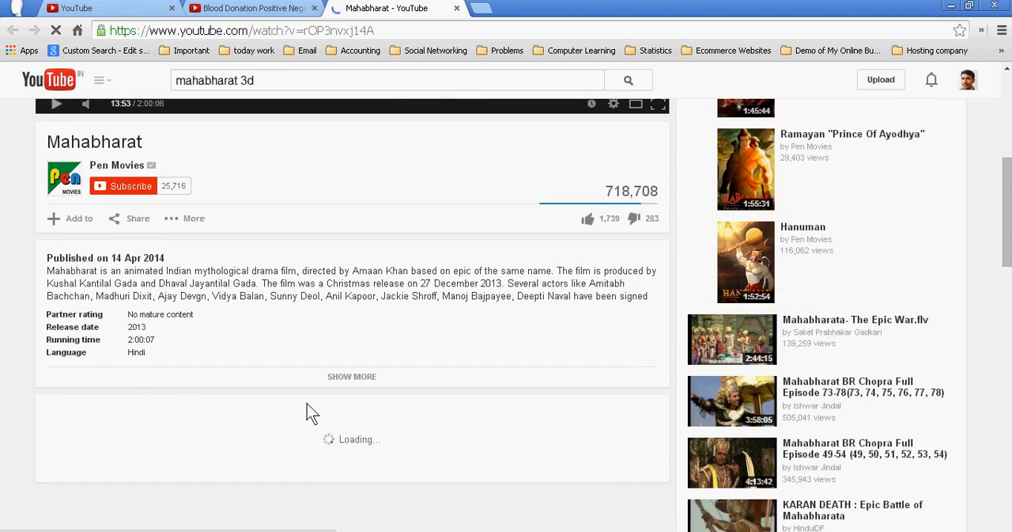
{"action": "left_click", "coordinate": [352, 376]}
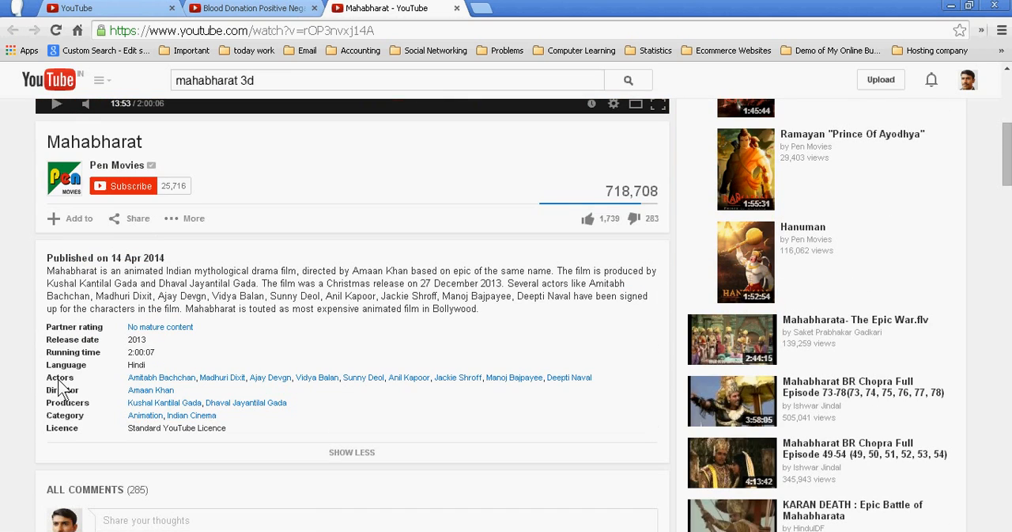
{"action": "scroll", "scroll_direction": "up", "scroll_amount": 3}
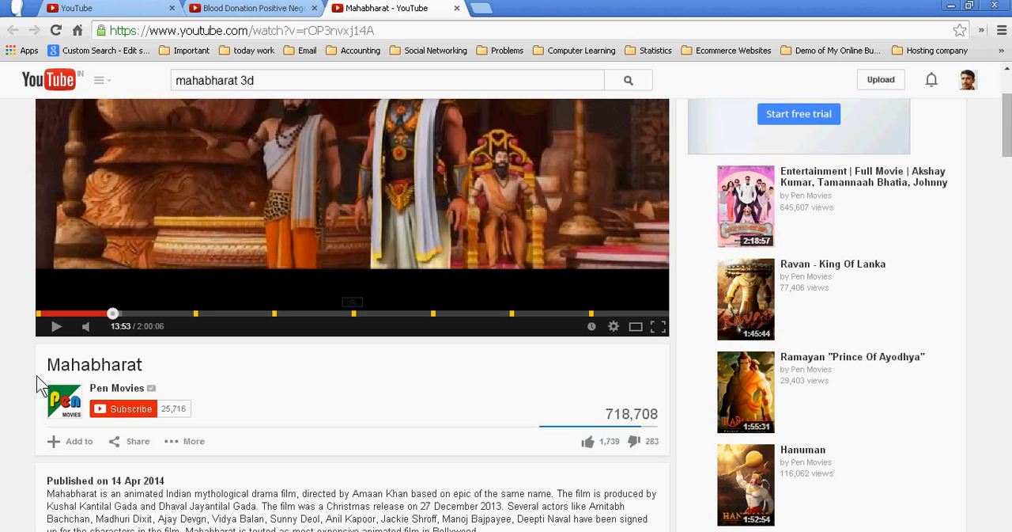
{"action": "left_click", "coordinate": [117, 387]}
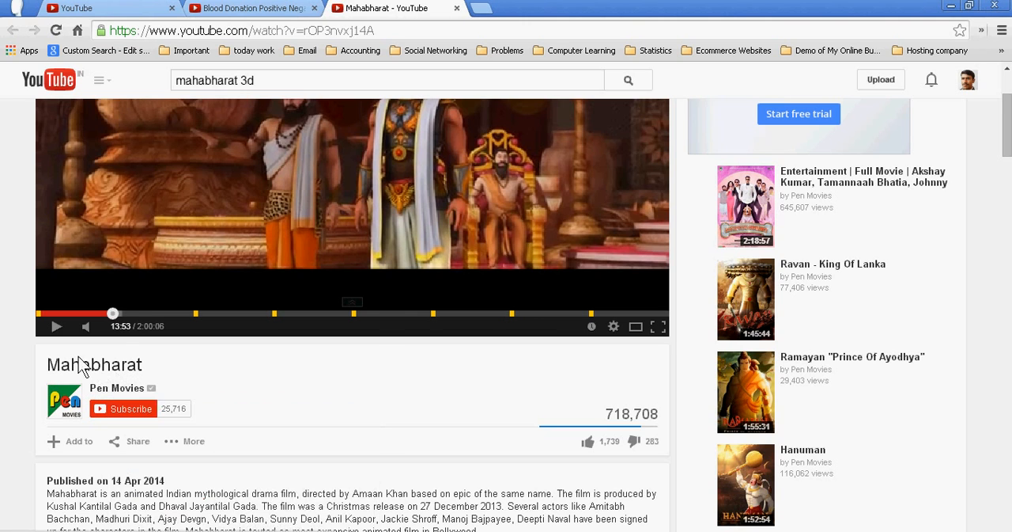
{"action": "scroll", "scroll_direction": "down", "scroll_amount": 3}
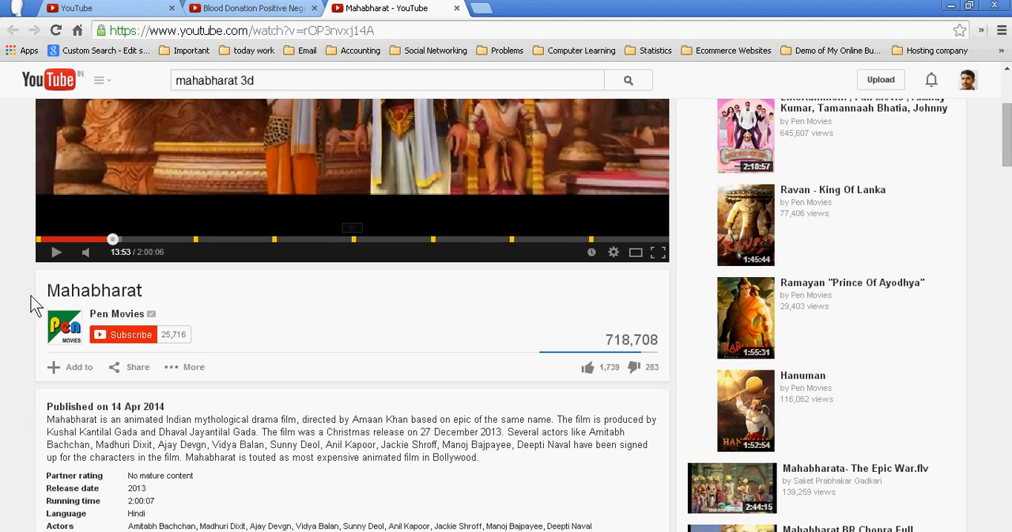
{"action": "scroll", "scroll_direction": "down", "scroll_amount": 3}
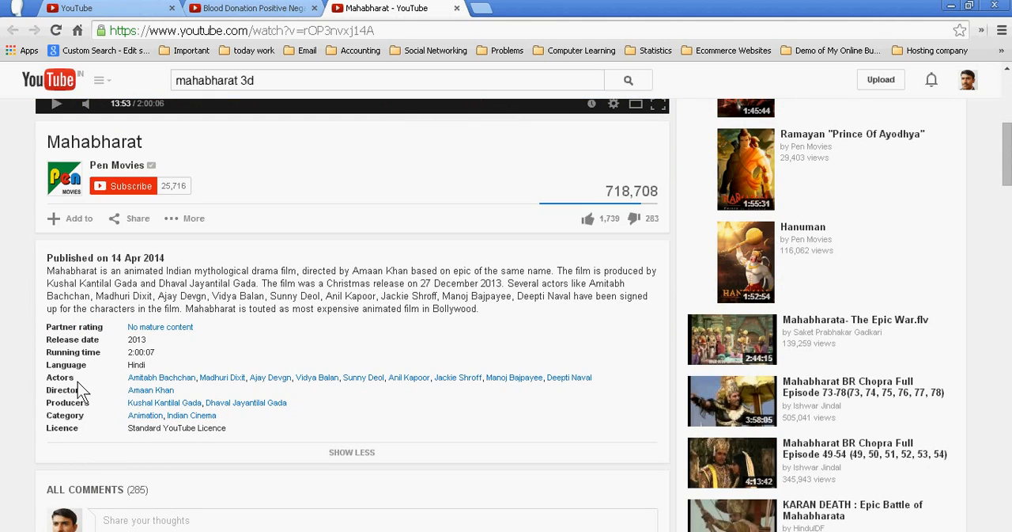
{"action": "mouse_move", "coordinate": [223, 377]}
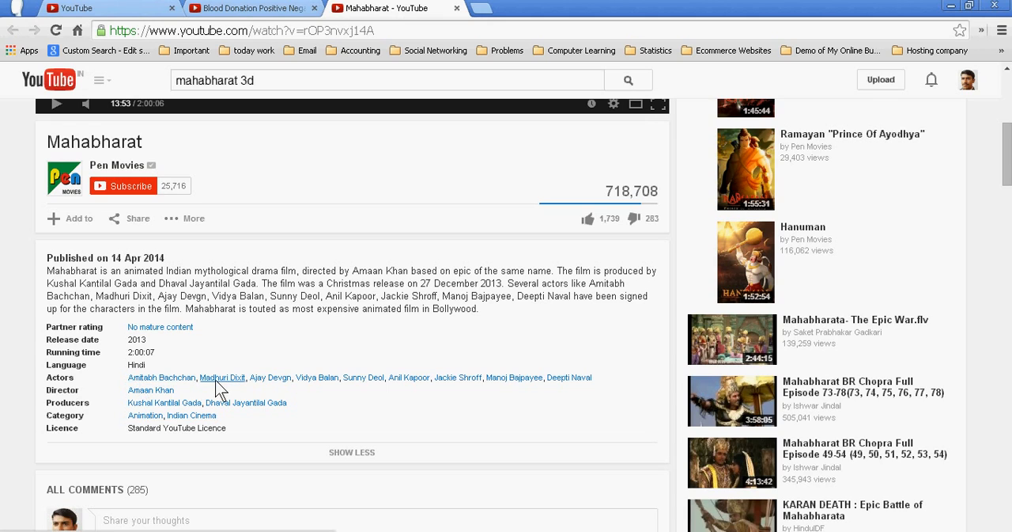
{"action": "mouse_move", "coordinate": [317, 377]}
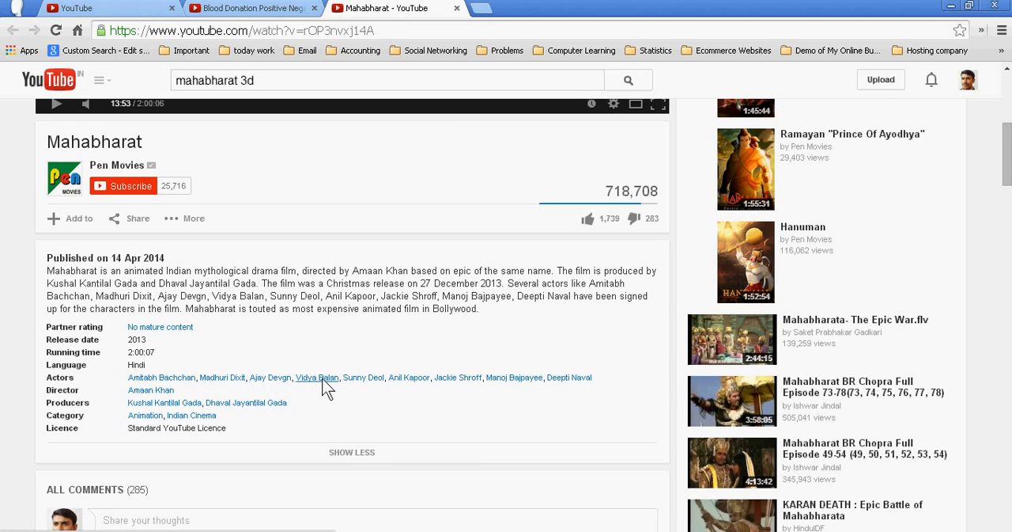
{"action": "mouse_move", "coordinate": [408, 378]}
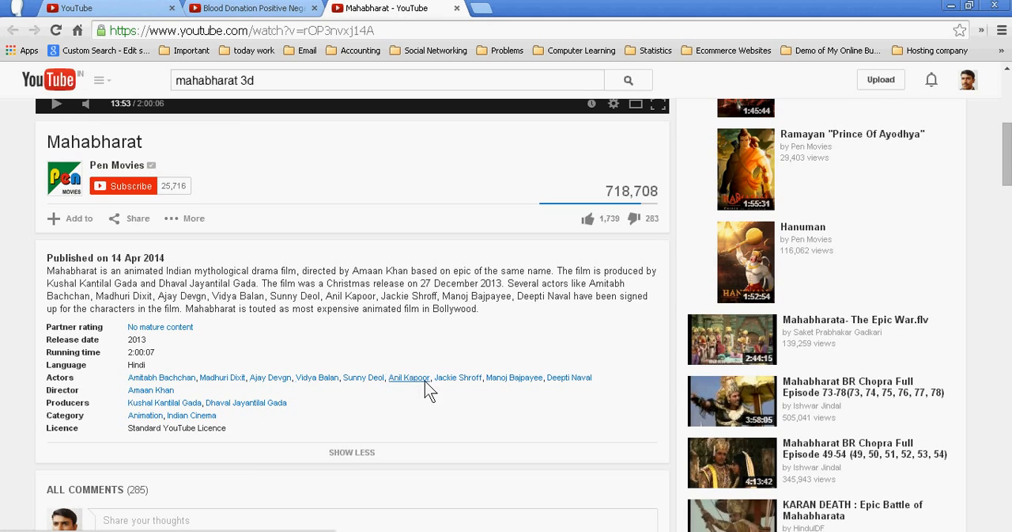
{"action": "mouse_move", "coordinate": [515, 377]}
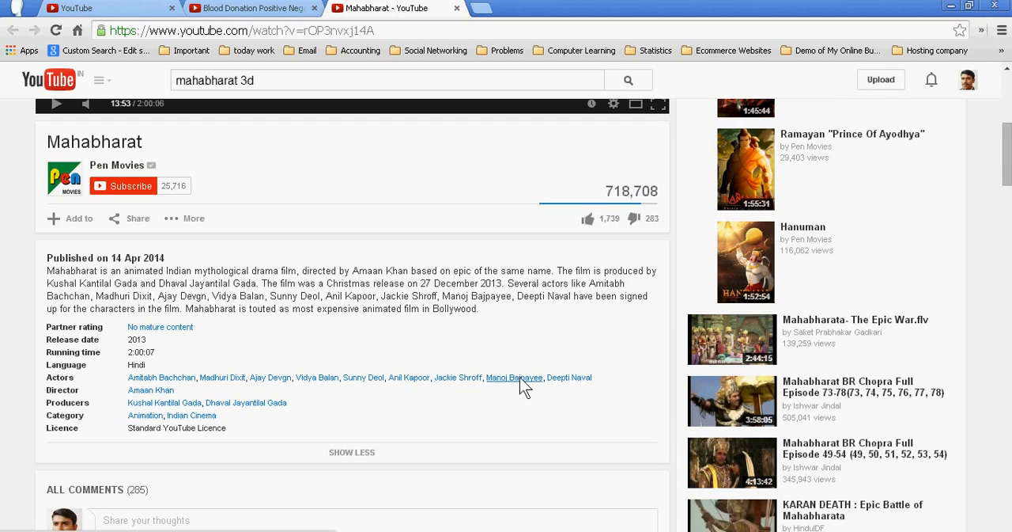
{"action": "mouse_move", "coordinate": [569, 377]}
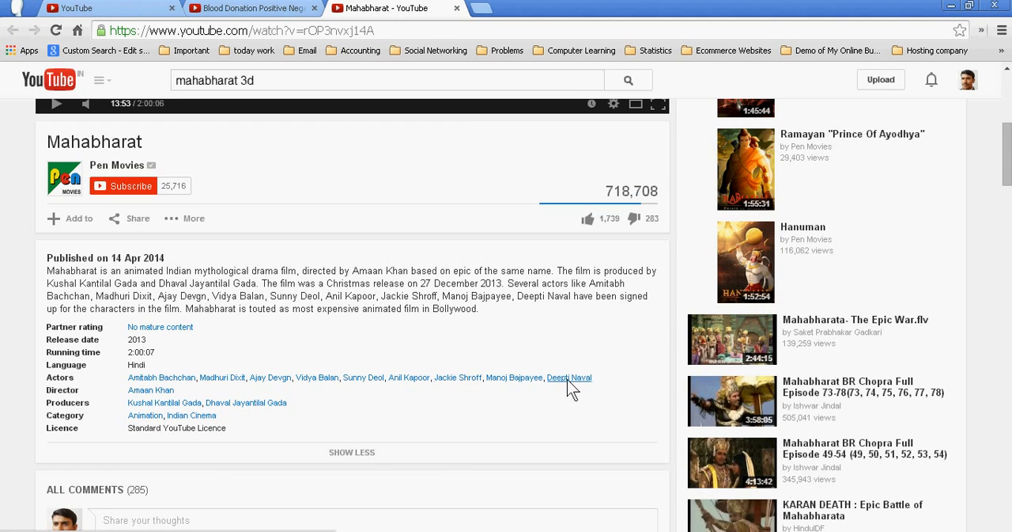
{"action": "mouse_move", "coordinate": [135, 405]}
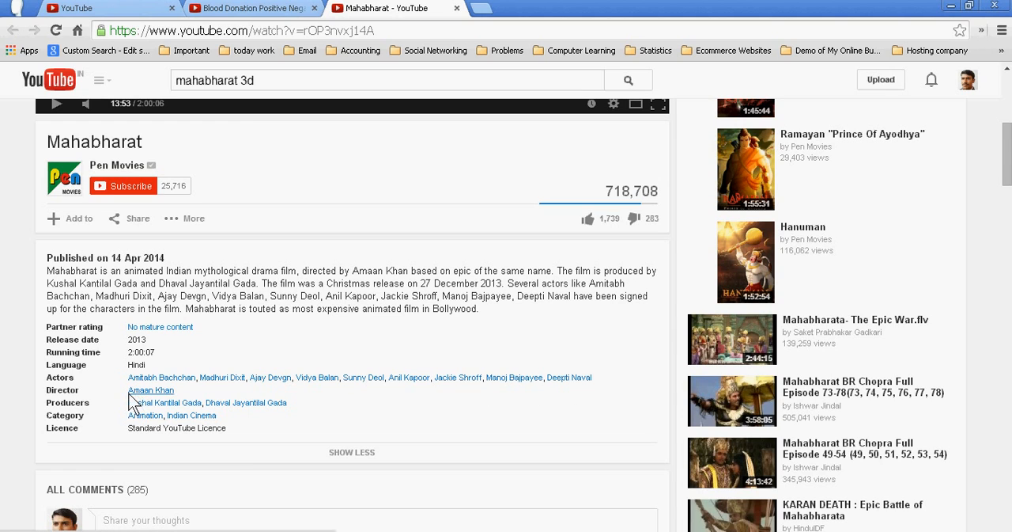
{"action": "mouse_move", "coordinate": [75, 387]}
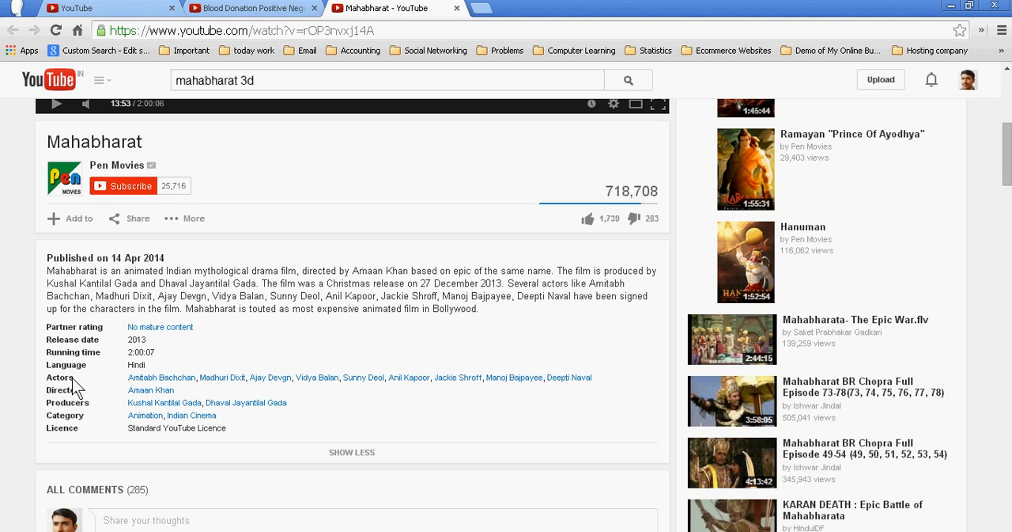
{"action": "scroll", "scroll_direction": "up", "scroll_amount": 3}
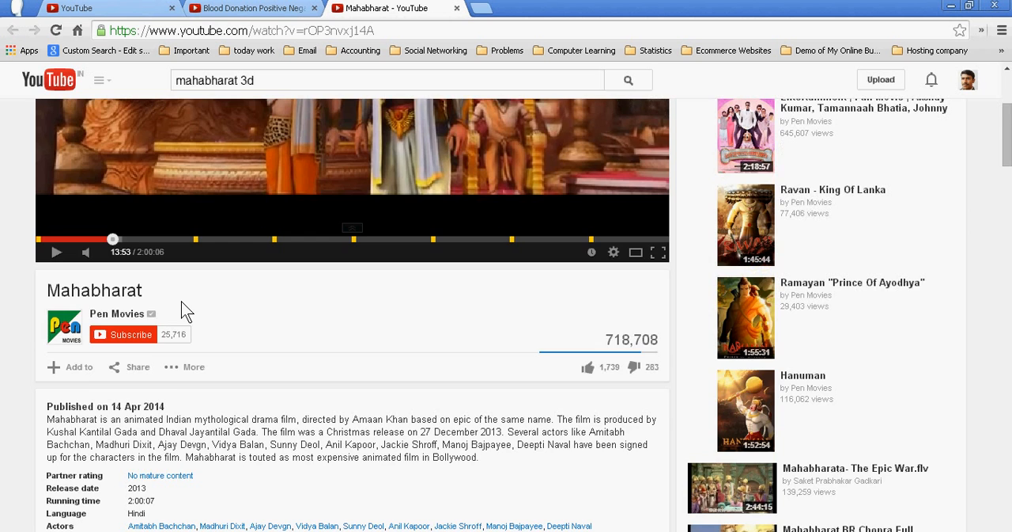
{"action": "scroll", "scroll_direction": "down", "scroll_amount": 3}
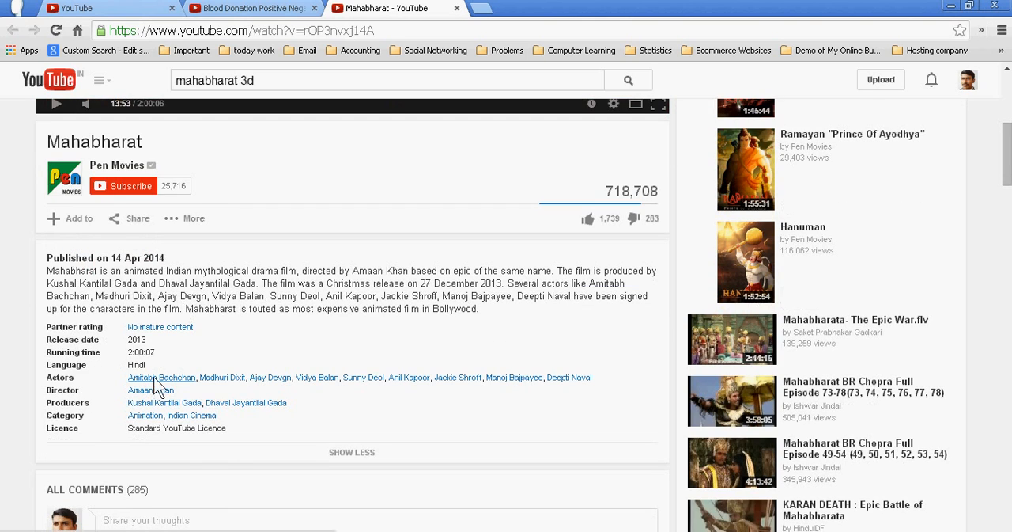
{"action": "mouse_move", "coordinate": [166, 384]}
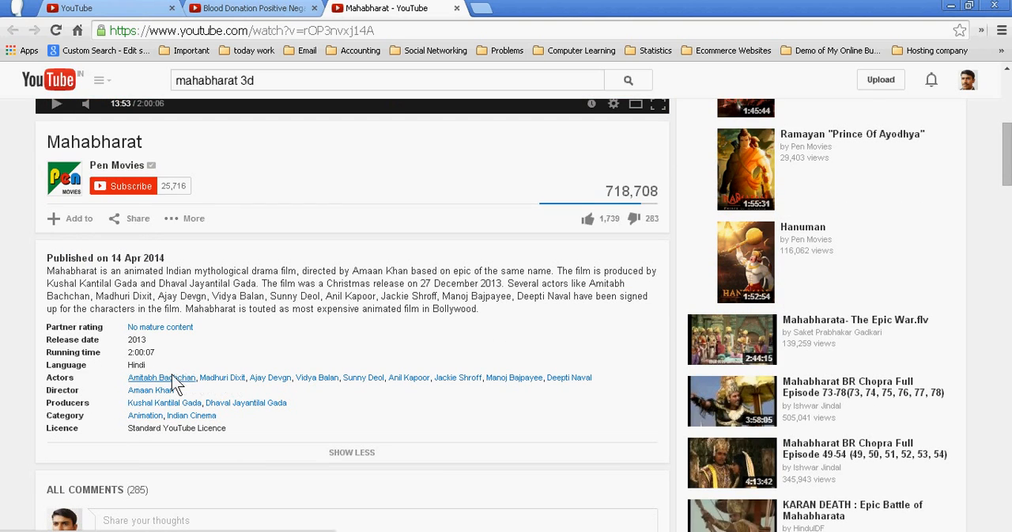
{"action": "mouse_move", "coordinate": [166, 385]}
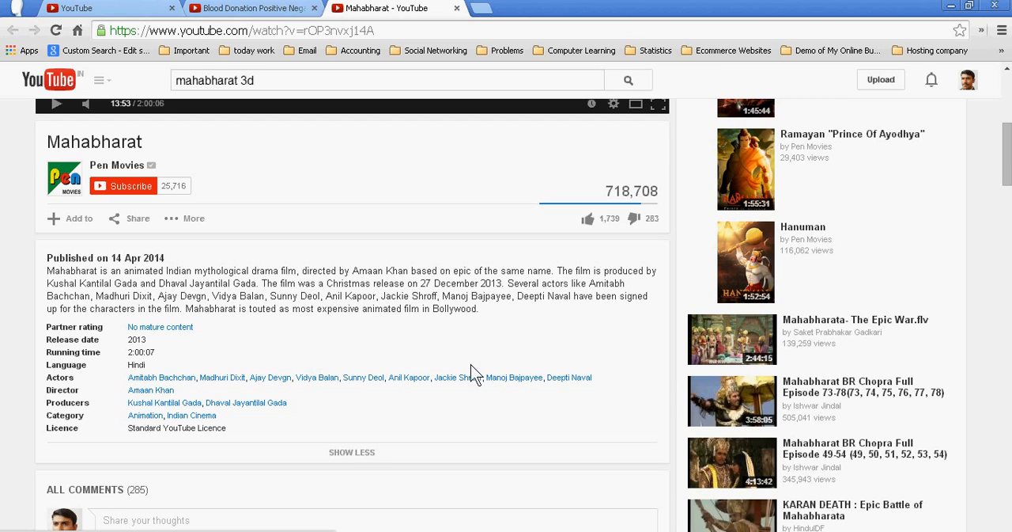
{"action": "mouse_move", "coordinate": [376, 429]}
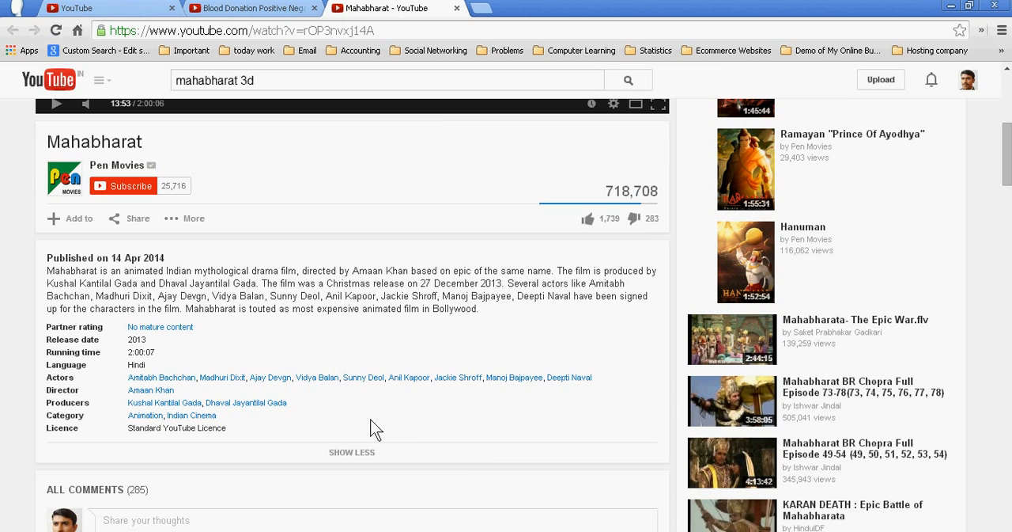
{"action": "mouse_move", "coordinate": [87, 411]}
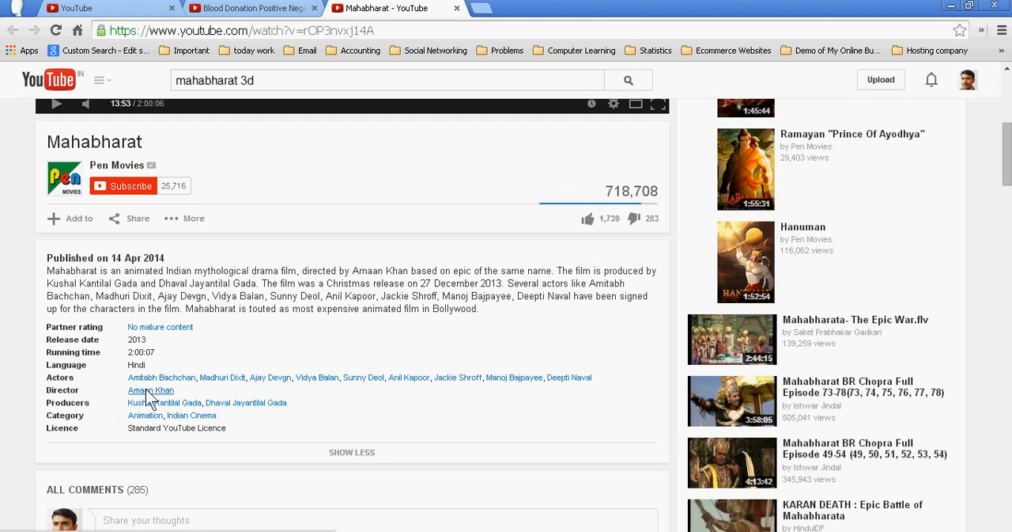
{"action": "mouse_move", "coordinate": [149, 406]}
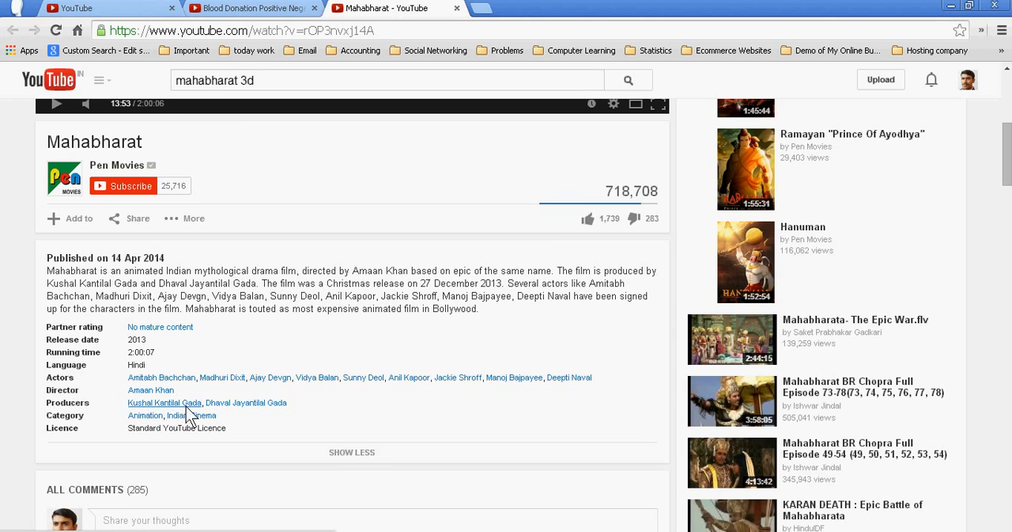
{"action": "mouse_move", "coordinate": [157, 414]}
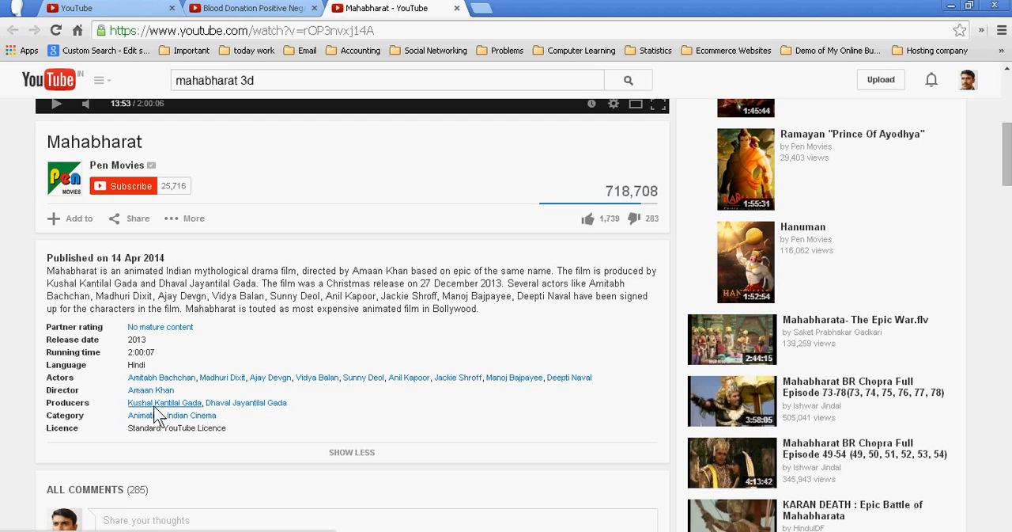
{"action": "mouse_move", "coordinate": [222, 417]}
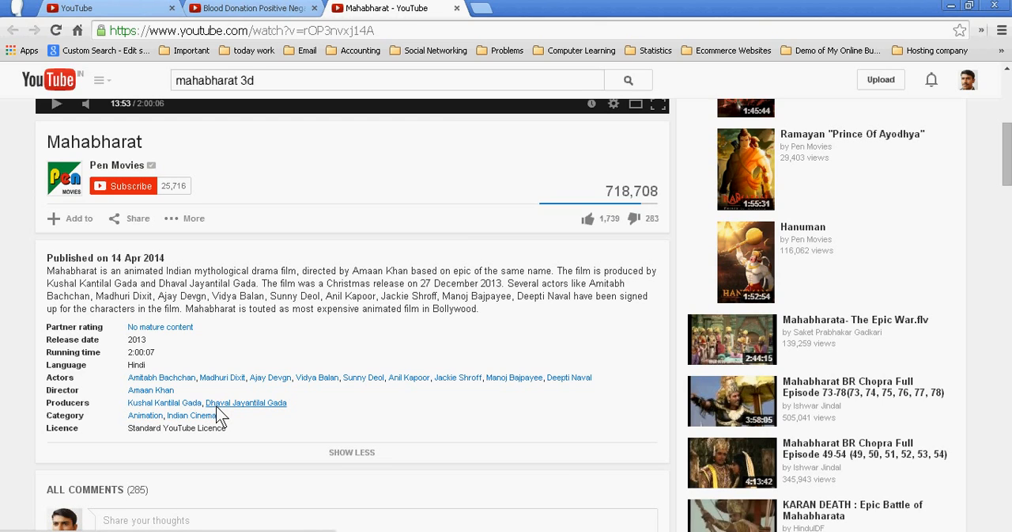
{"action": "mouse_move", "coordinate": [231, 407]}
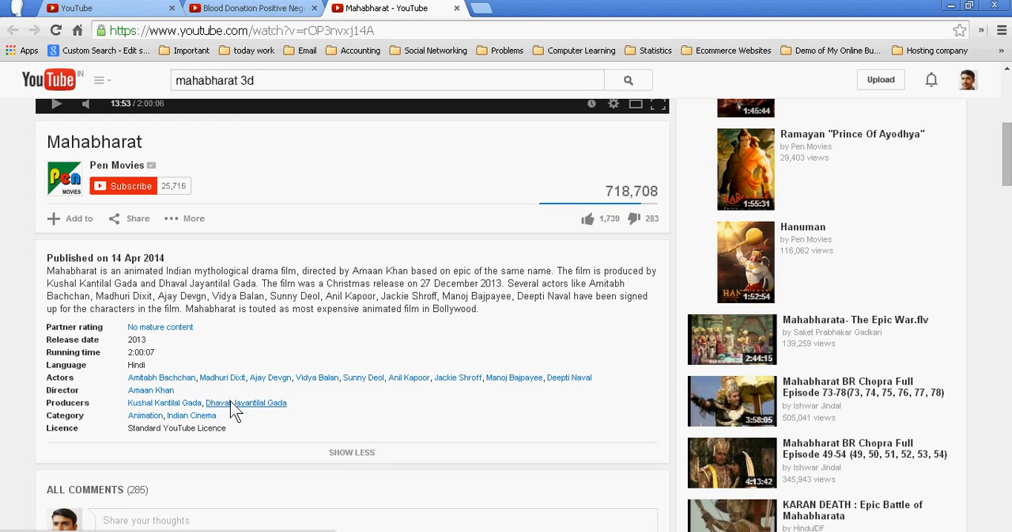
Search YouTube for producer Dhaval Jayantilal Gada to find the Mahabharat film
{"action": "left_click", "coordinate": [247, 402]}
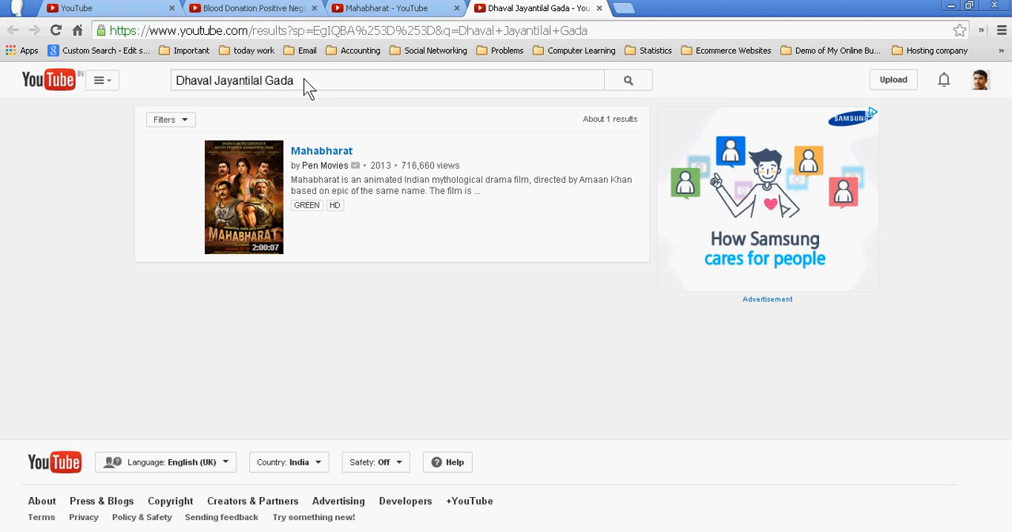
{"action": "mouse_move", "coordinate": [307, 89]}
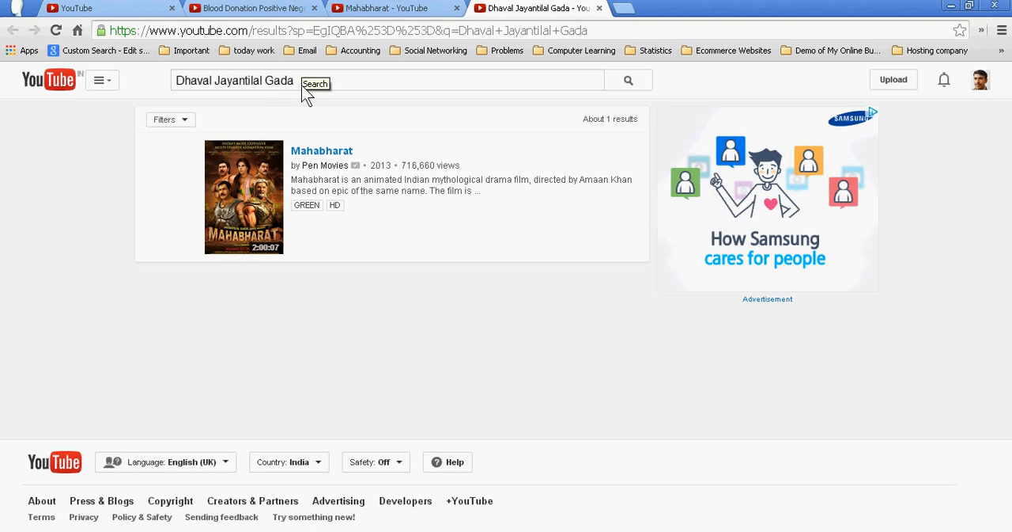
{"action": "mouse_move", "coordinate": [269, 206]}
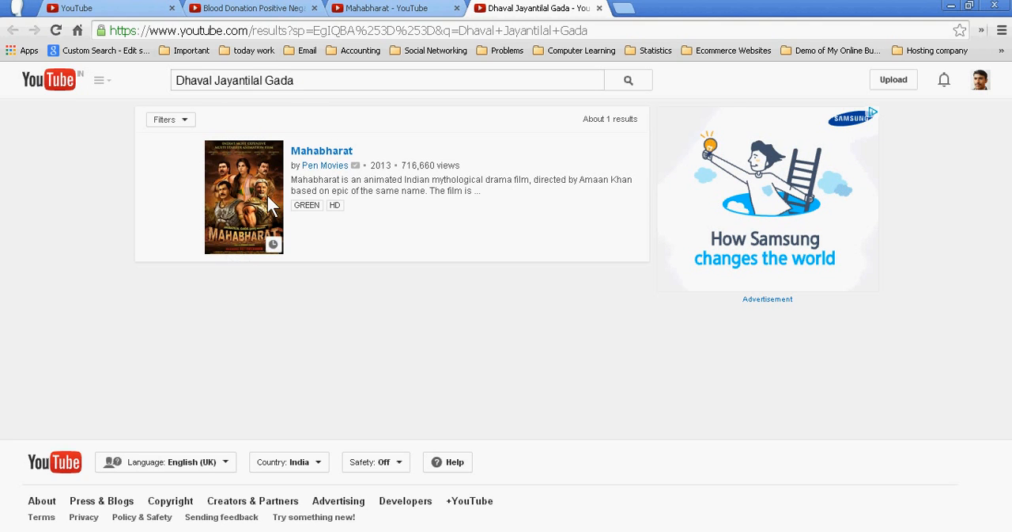
{"action": "mouse_move", "coordinate": [427, 249]}
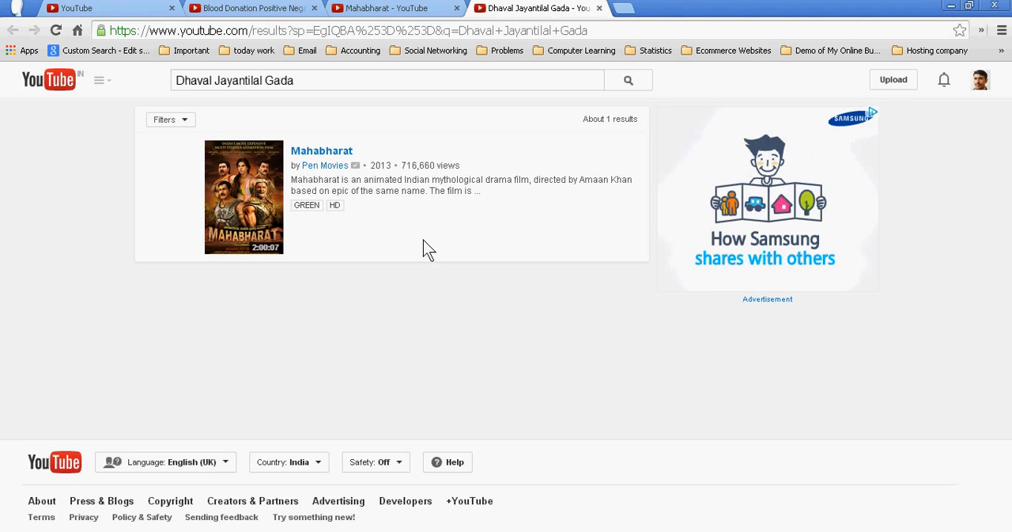
{"action": "mouse_move", "coordinate": [409, 132]}
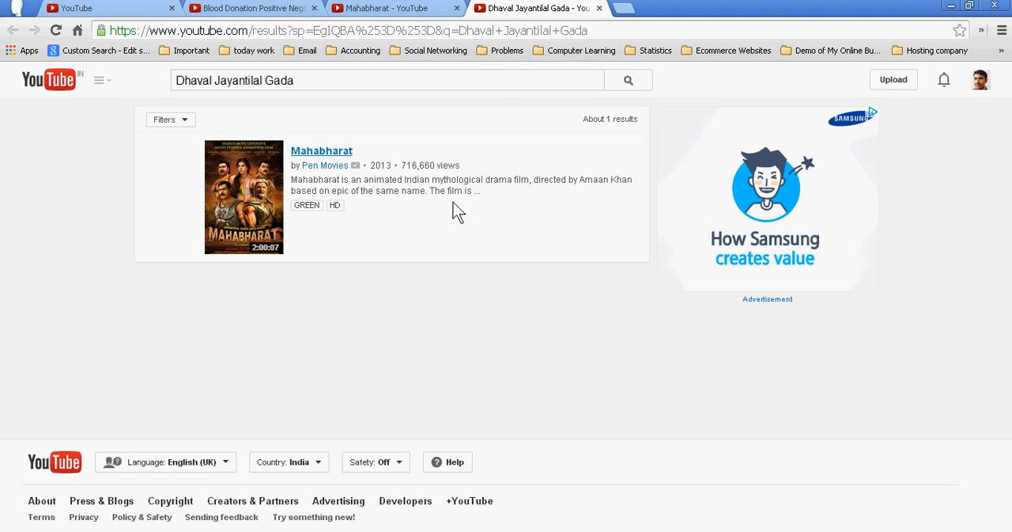
Open the Mahabharat film's watch page from the search results
{"action": "left_click", "coordinate": [322, 150]}
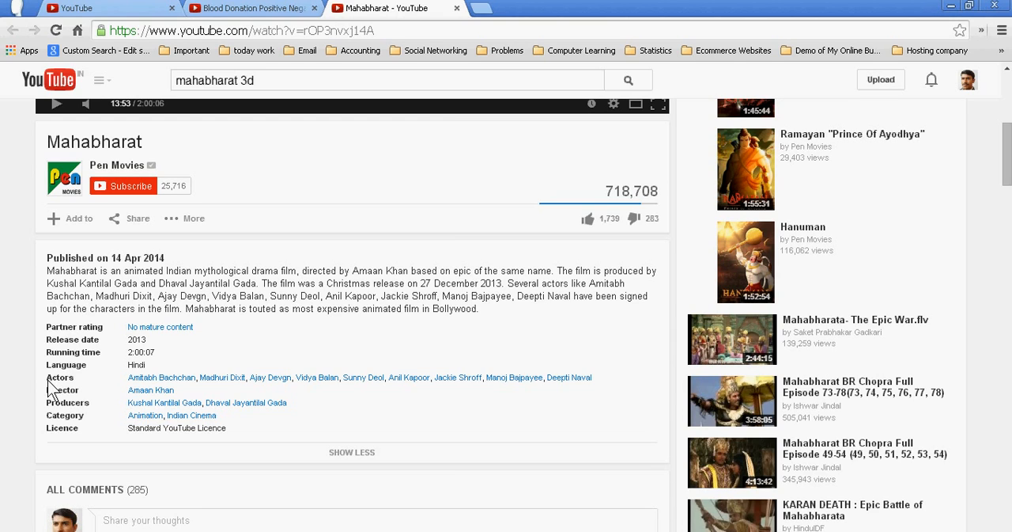
{"action": "mouse_move", "coordinate": [55, 388]}
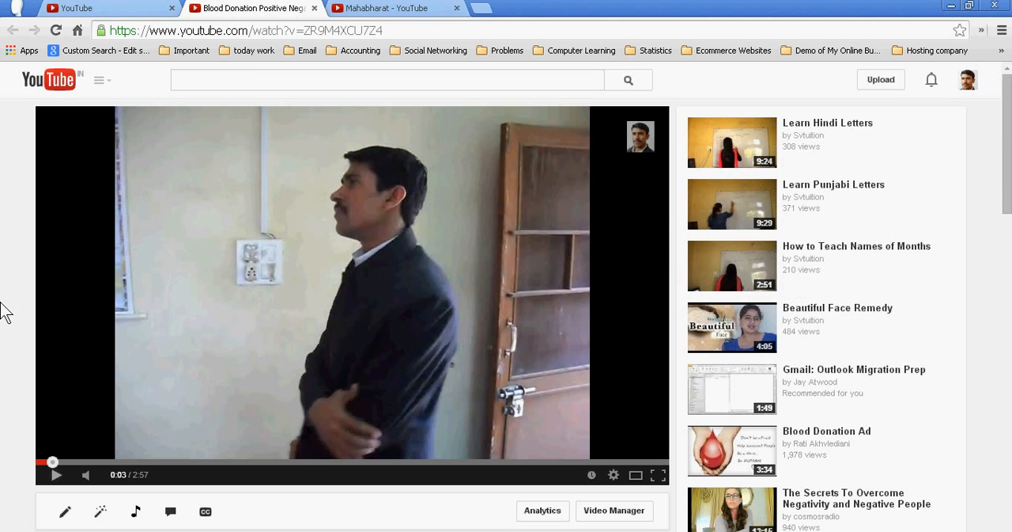
Scroll the Blood Donation Positive Negative Motivation Video page down toward its title
{"action": "scroll", "scroll_direction": "down", "scroll_amount": 3}
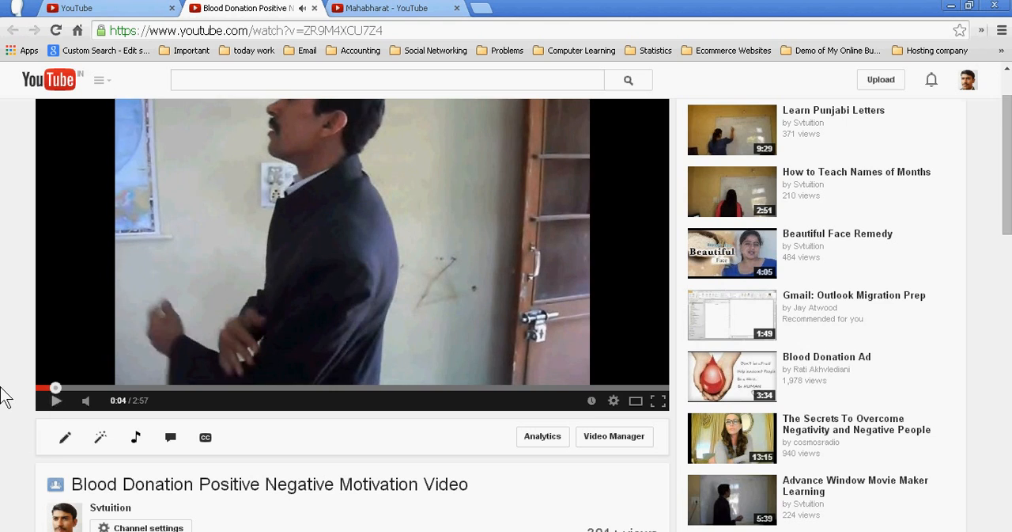
{"action": "scroll", "scroll_direction": "down", "scroll_amount": 3}
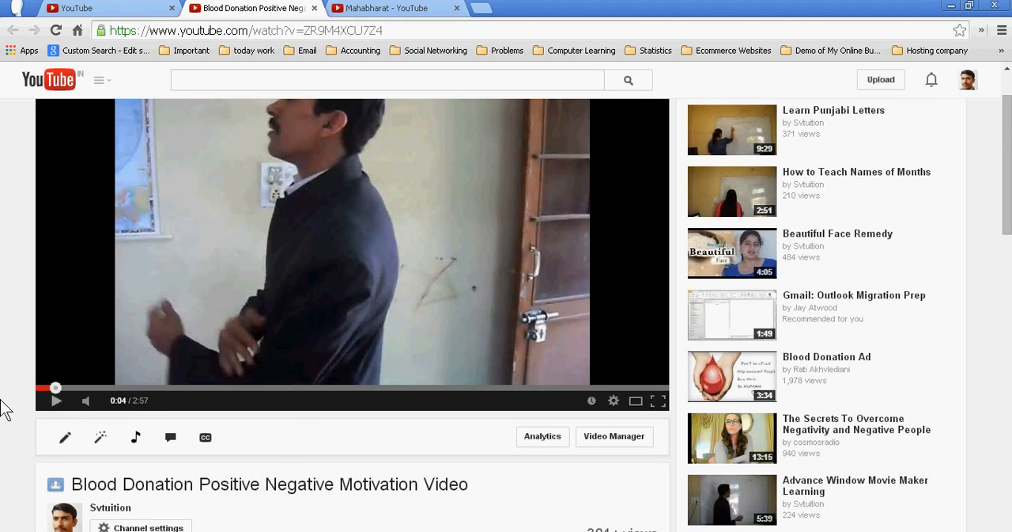
Expand the Blood Donation video's description to show its Film & Animation category and licence
{"action": "scroll", "scroll_direction": "down", "scroll_amount": 3}
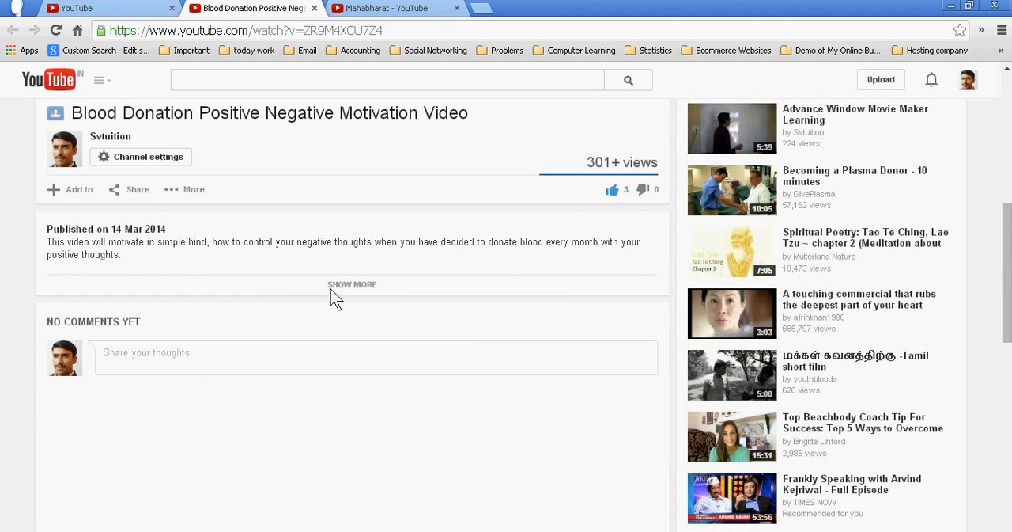
{"action": "left_click", "coordinate": [352, 284]}
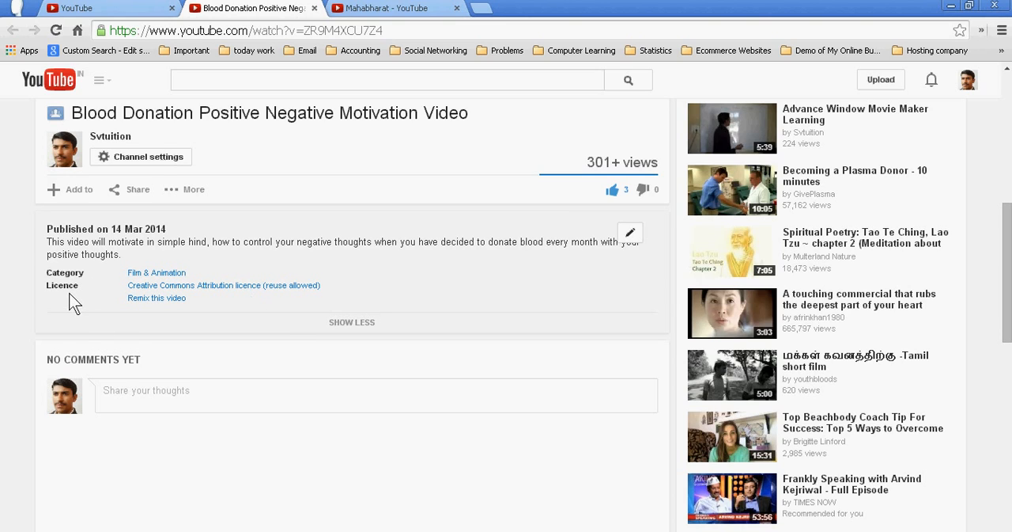
{"action": "mouse_move", "coordinate": [315, 288]}
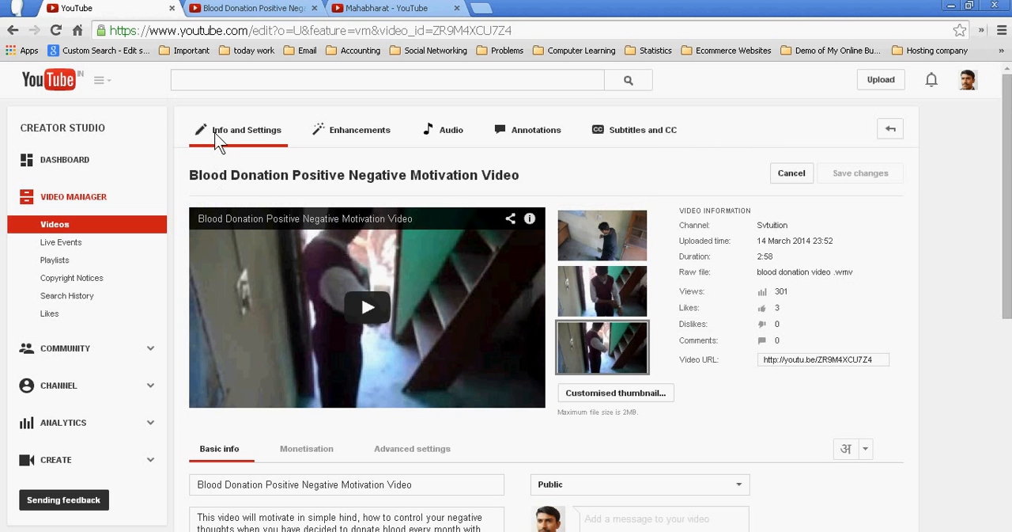
{"action": "mouse_move", "coordinate": [333, 228]}
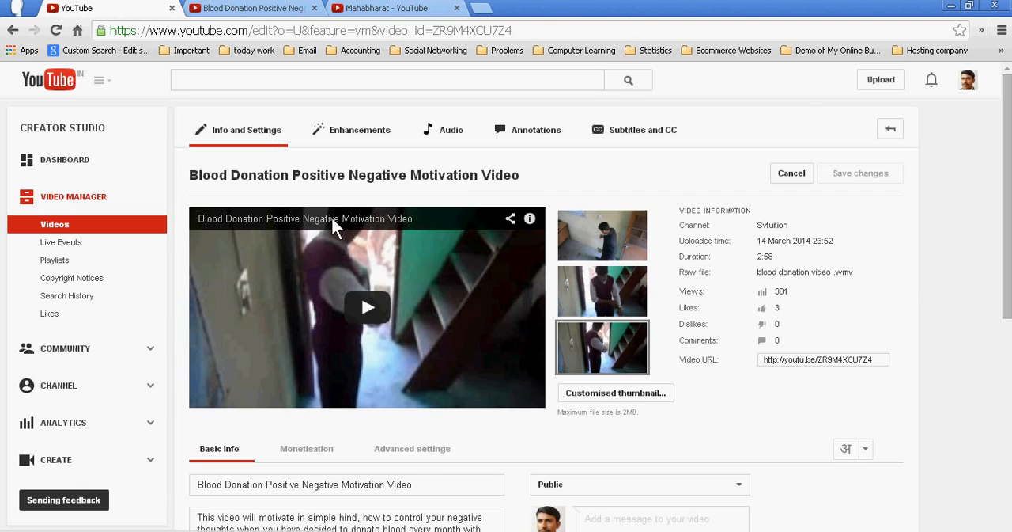
Scroll the Blood Donation edit page down to the empty Video Credits section
{"action": "scroll", "scroll_direction": "down", "scroll_amount": 3}
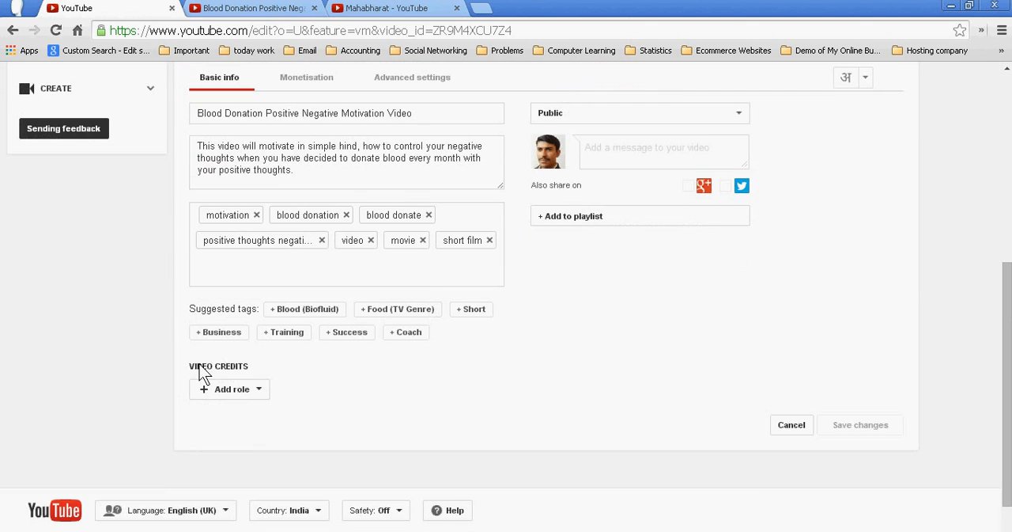
{"action": "mouse_move", "coordinate": [241, 375]}
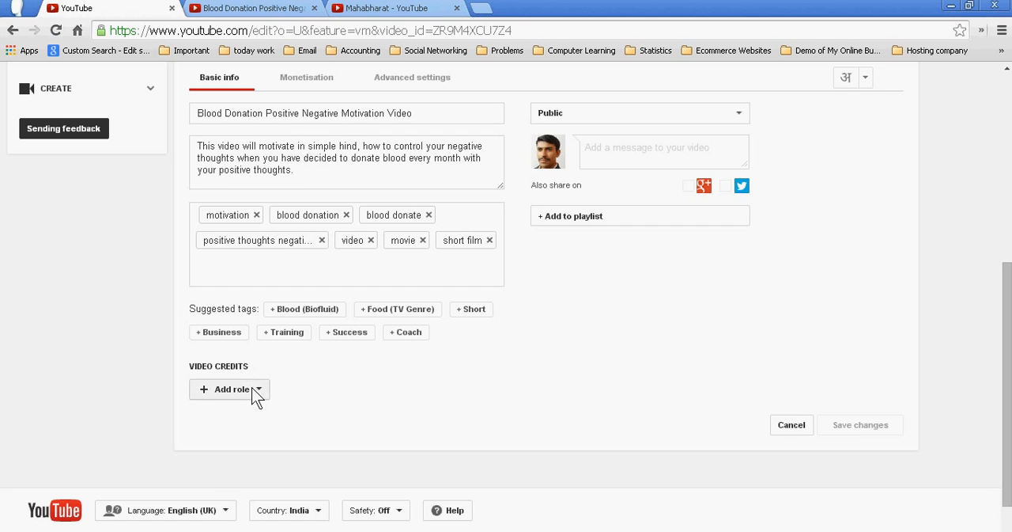
Add a Cinematographer credit linked to channel Ashwani on the Blood Donation video
{"action": "left_click", "coordinate": [229, 388]}
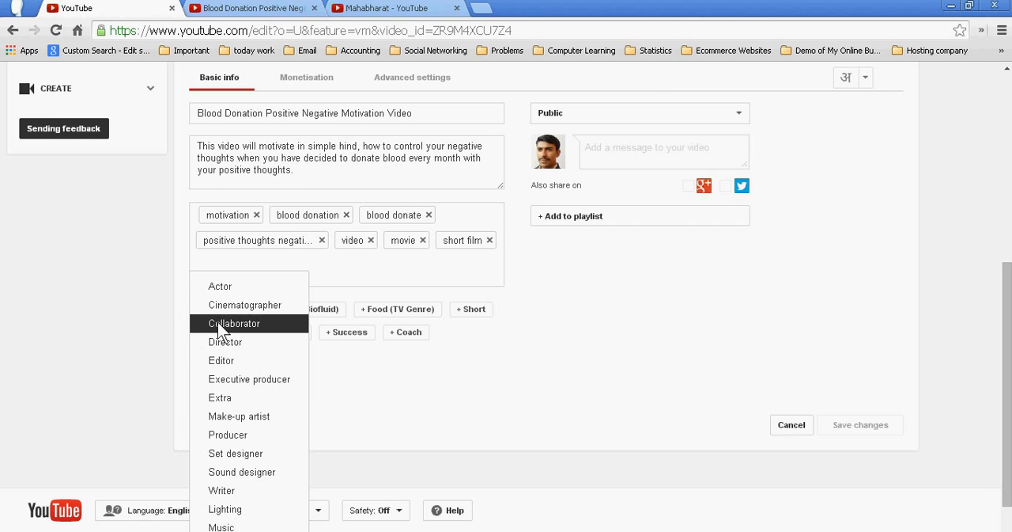
{"action": "mouse_move", "coordinate": [235, 313]}
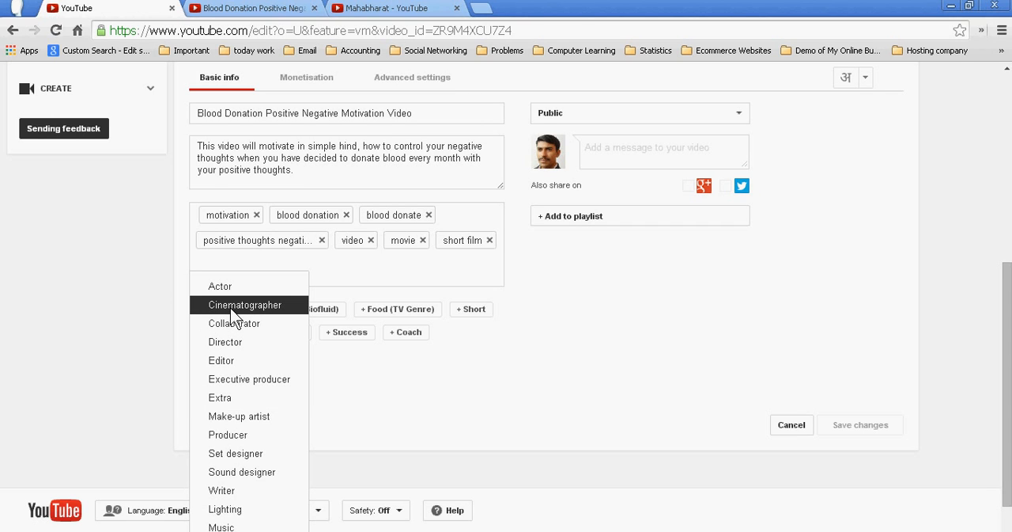
{"action": "left_click", "coordinate": [245, 305]}
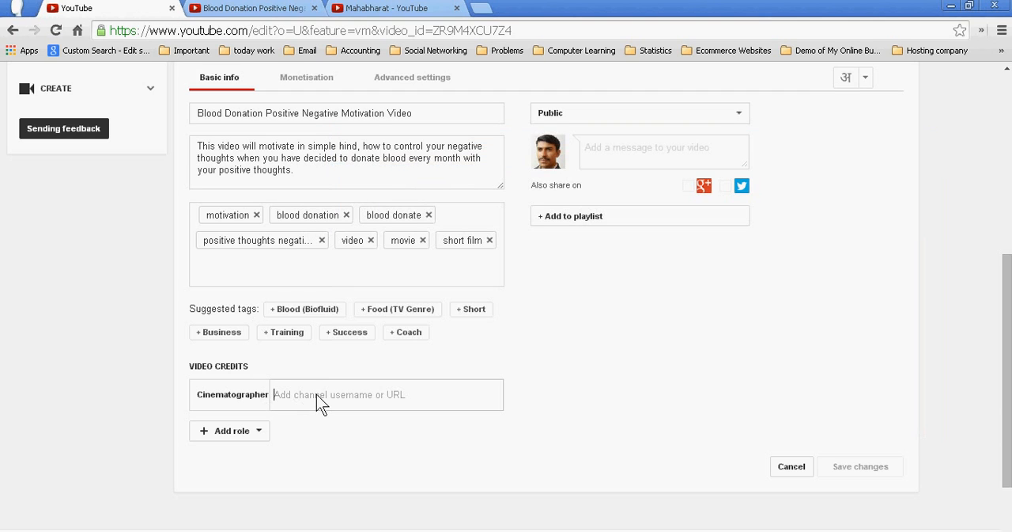
{"action": "type", "text": "egetarianbestrecipe"}
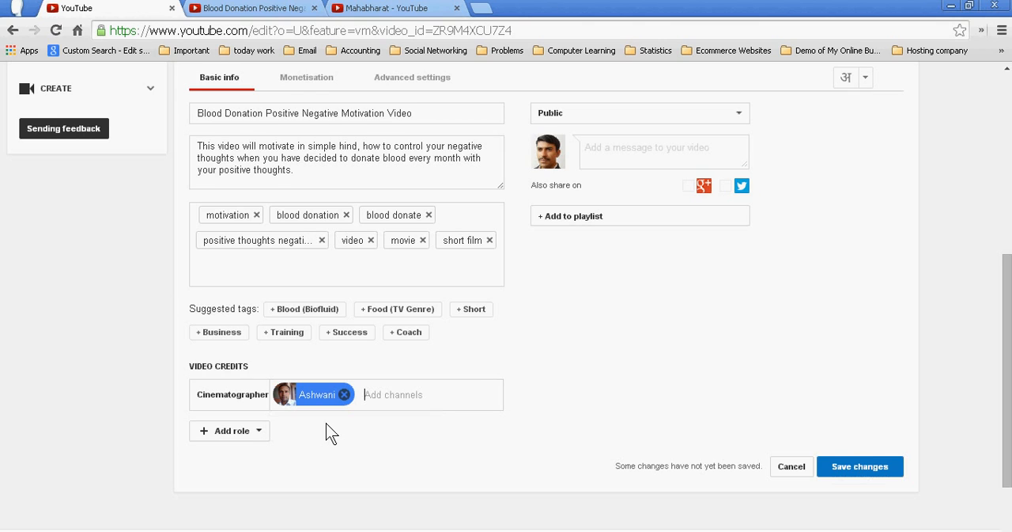
{"action": "left_click", "coordinate": [230, 430]}
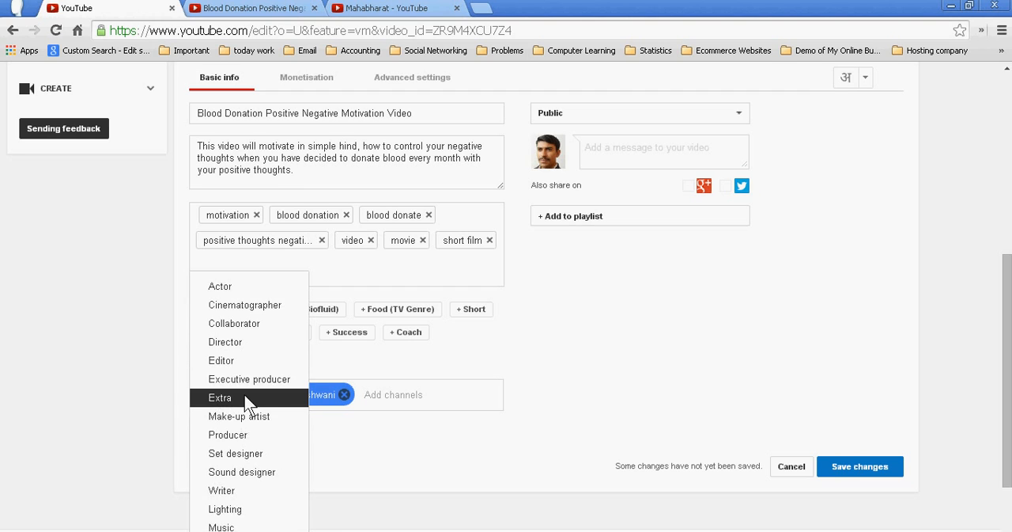
{"action": "mouse_move", "coordinate": [238, 434]}
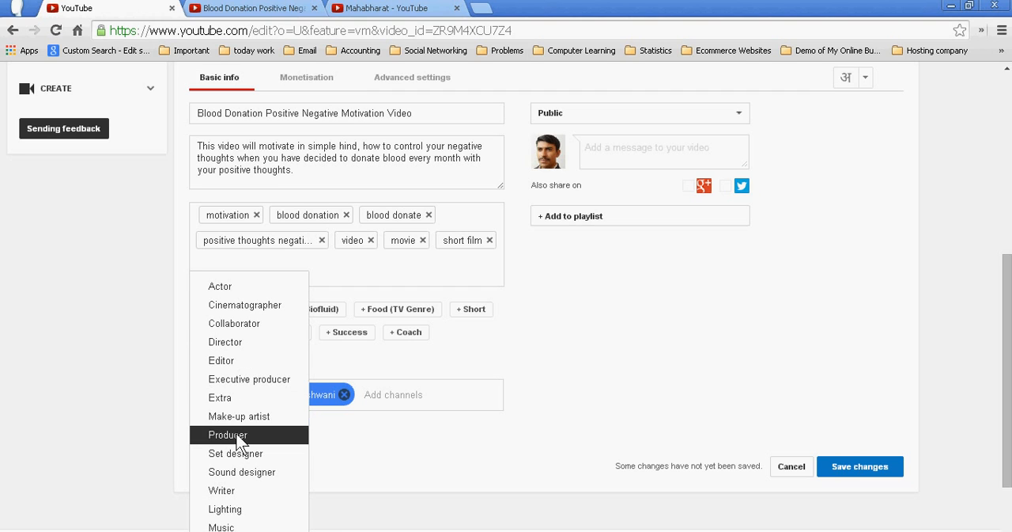
{"action": "mouse_move", "coordinate": [241, 439]}
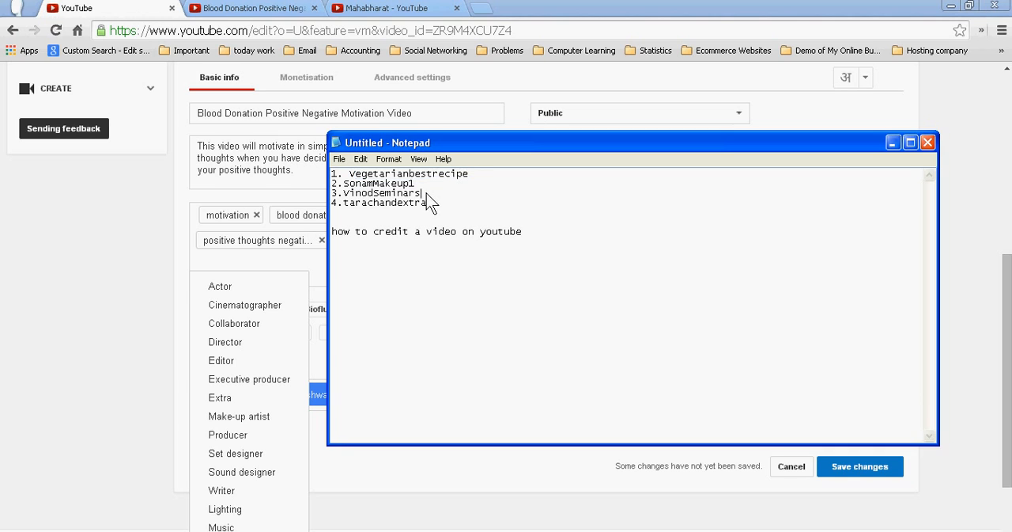
{"action": "double_click", "coordinate": [384, 202]}
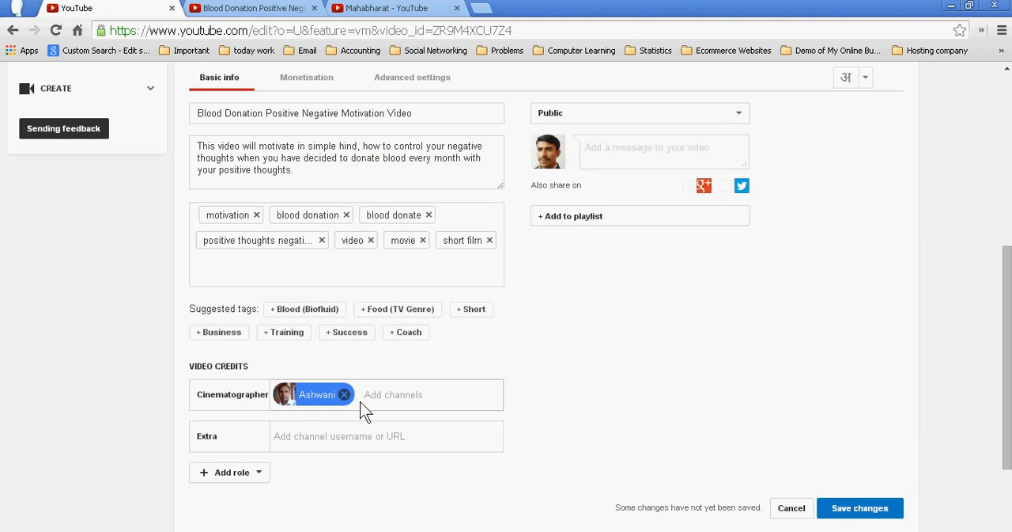
{"action": "type", "text": "tarachandextra"}
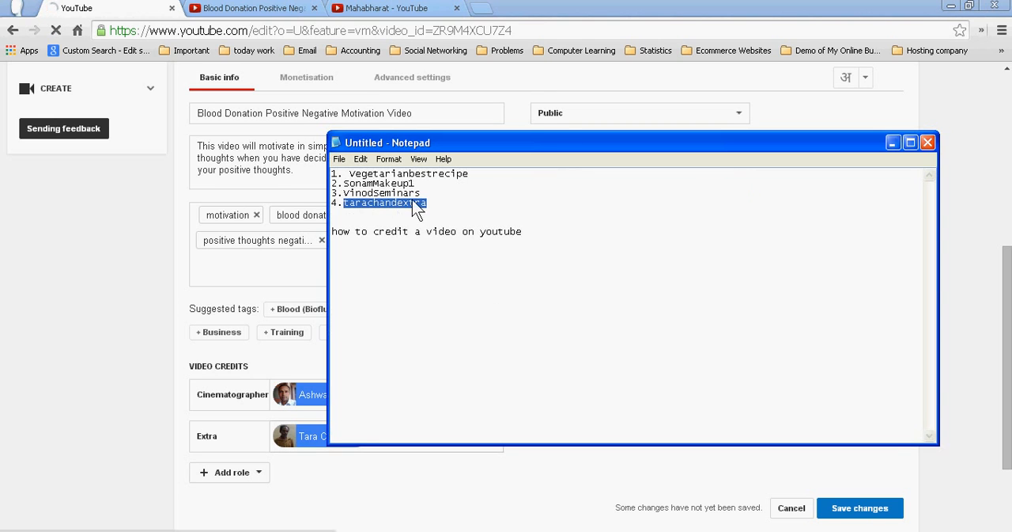
{"action": "left_click", "coordinate": [426, 183]}
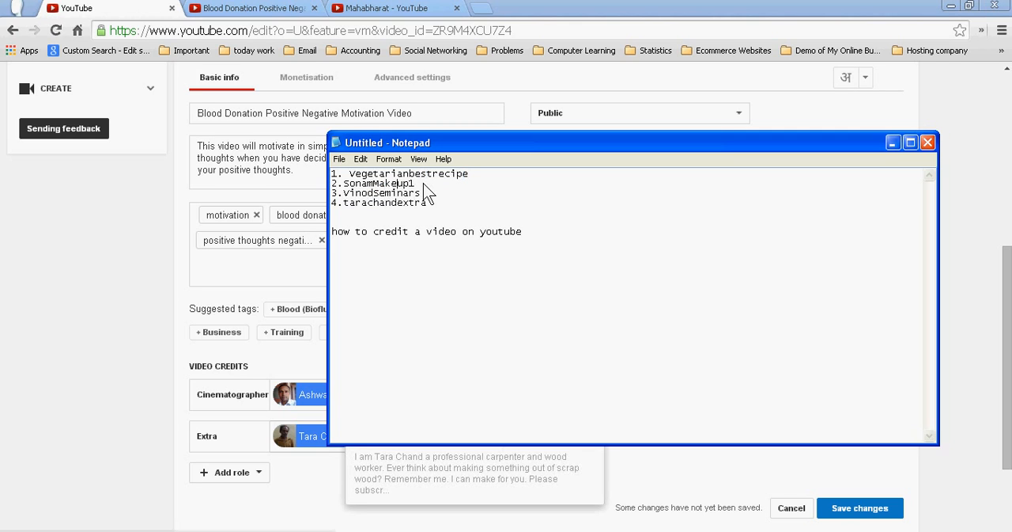
Add a Make-up artist credit for Sonam, copying the channel name from Notepad
{"action": "double_click", "coordinate": [378, 183]}
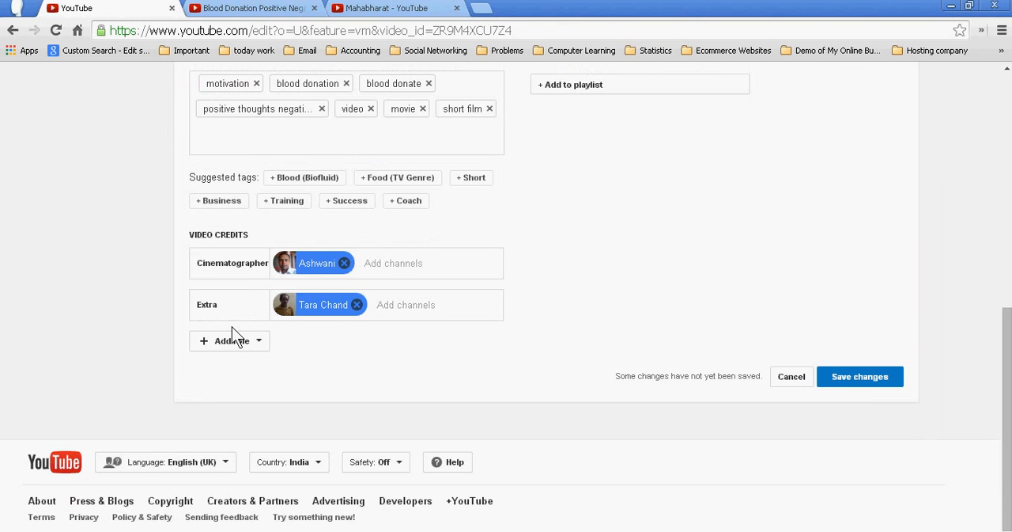
{"action": "left_click", "coordinate": [230, 340]}
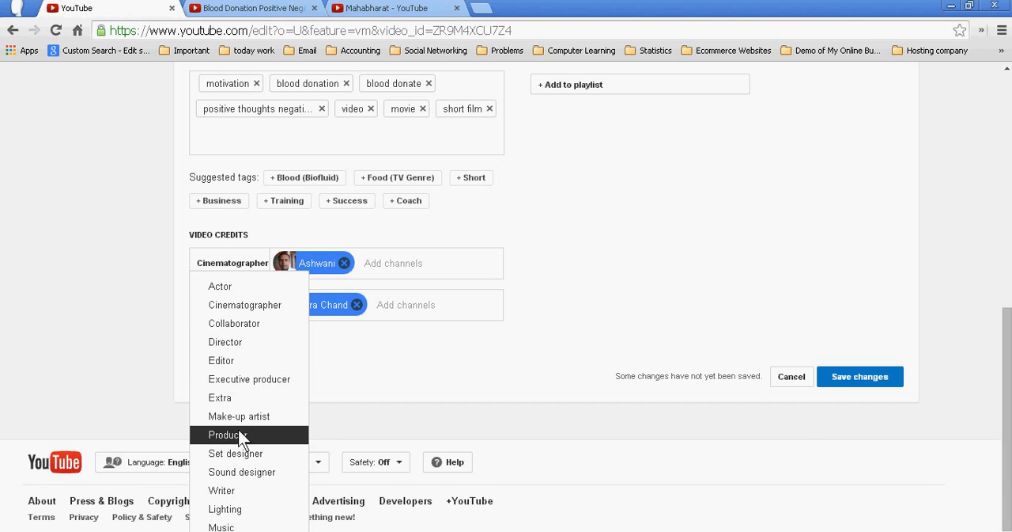
{"action": "left_click", "coordinate": [239, 415]}
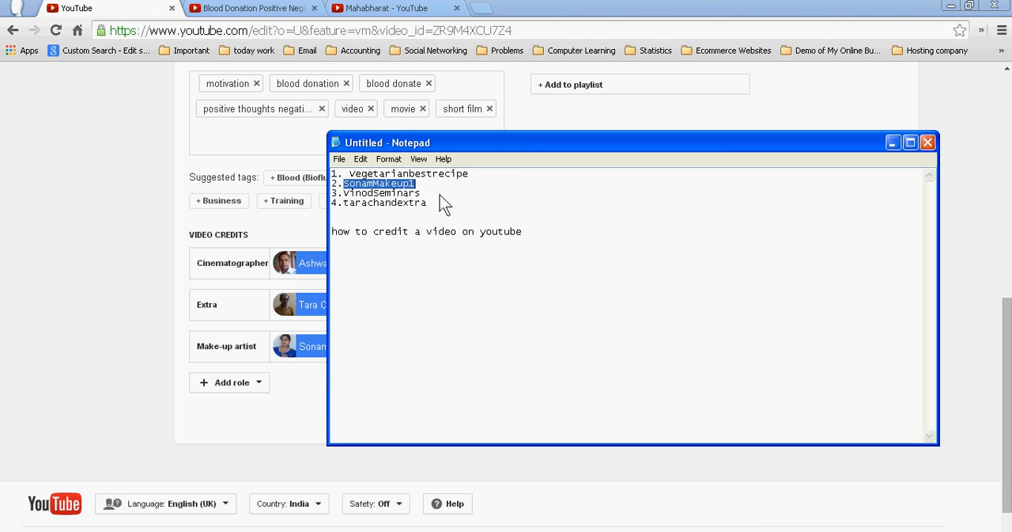
{"action": "double_click", "coordinate": [380, 192]}
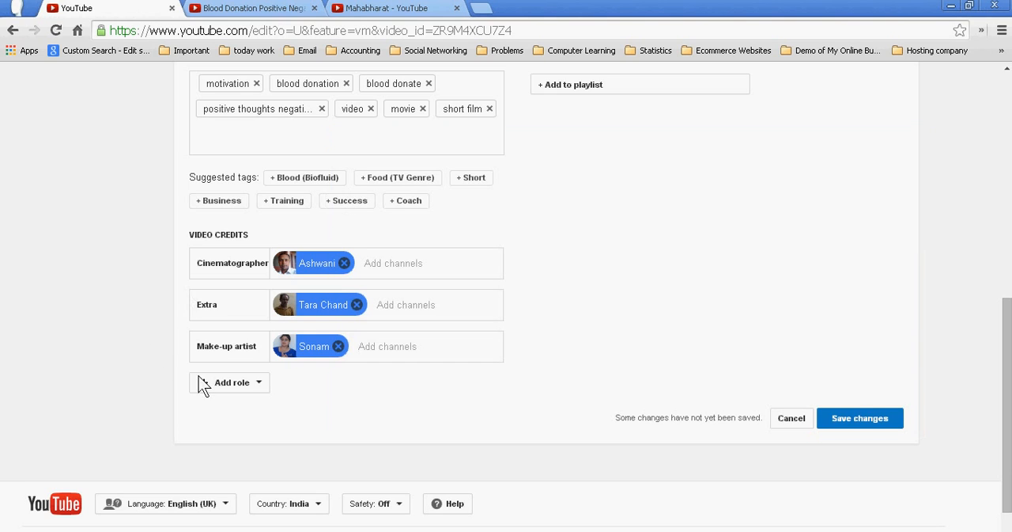
Credit the VinodSeminars channel as Actor and Producer
{"action": "left_click", "coordinate": [232, 382]}
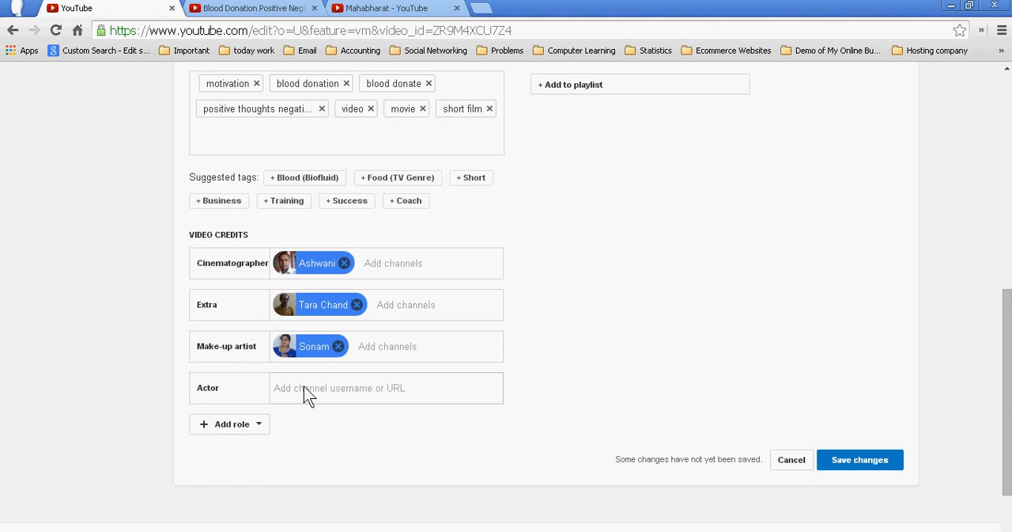
{"action": "type", "text": "VinodSeminars"}
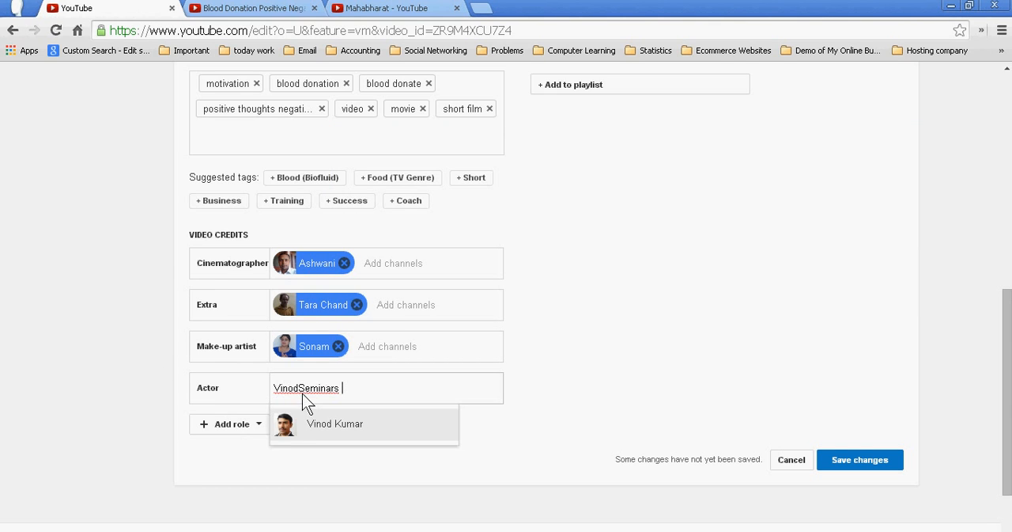
{"action": "left_click", "coordinate": [334, 423]}
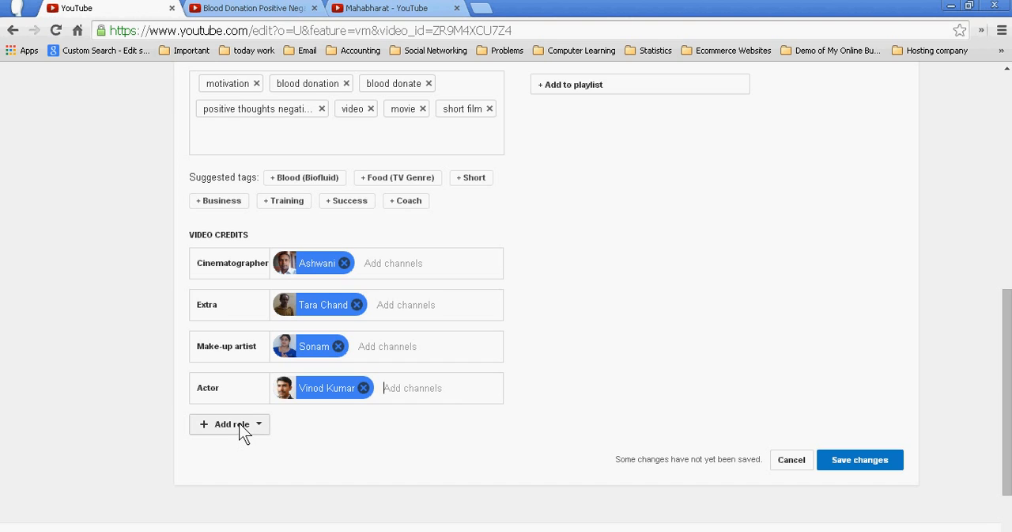
{"action": "left_click", "coordinate": [230, 423]}
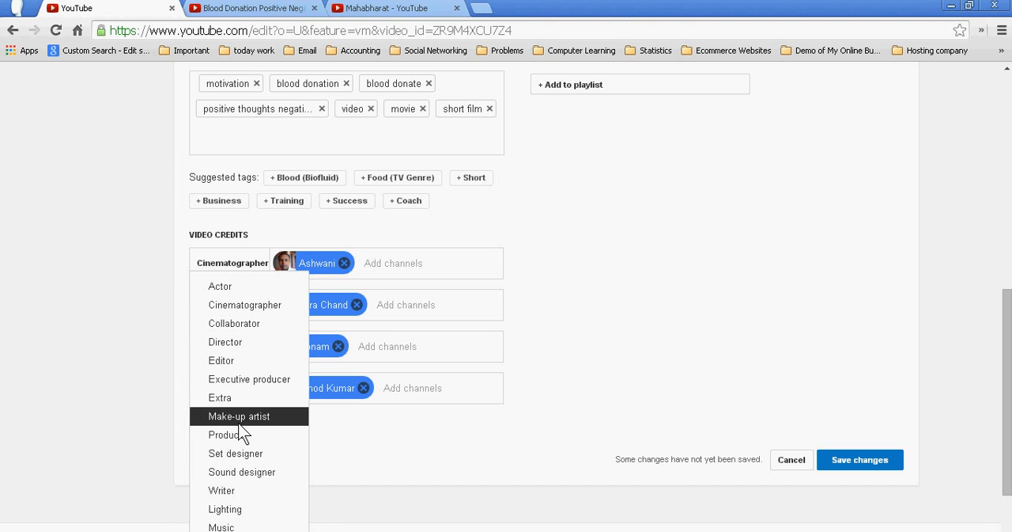
{"action": "mouse_move", "coordinate": [241, 286]}
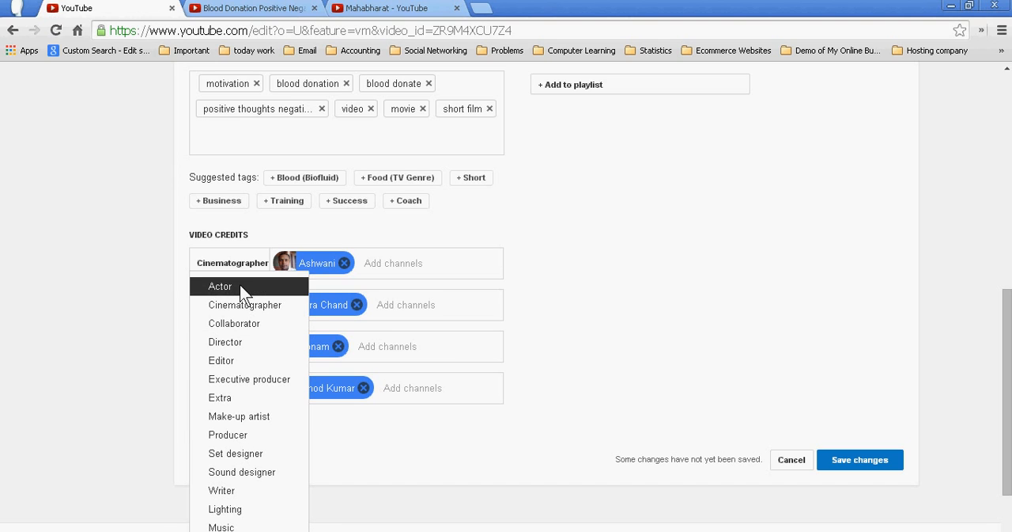
{"action": "mouse_move", "coordinate": [248, 434]}
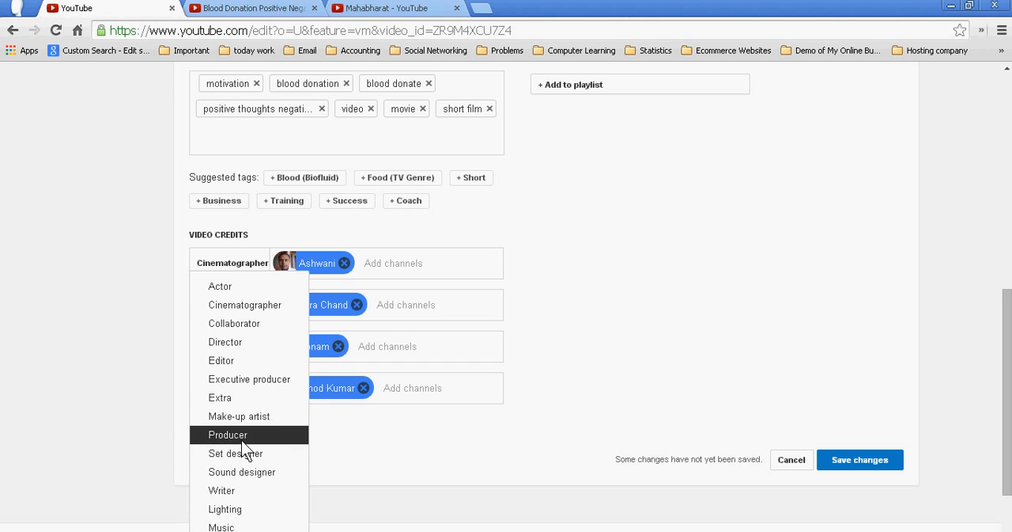
{"action": "left_click", "coordinate": [227, 434]}
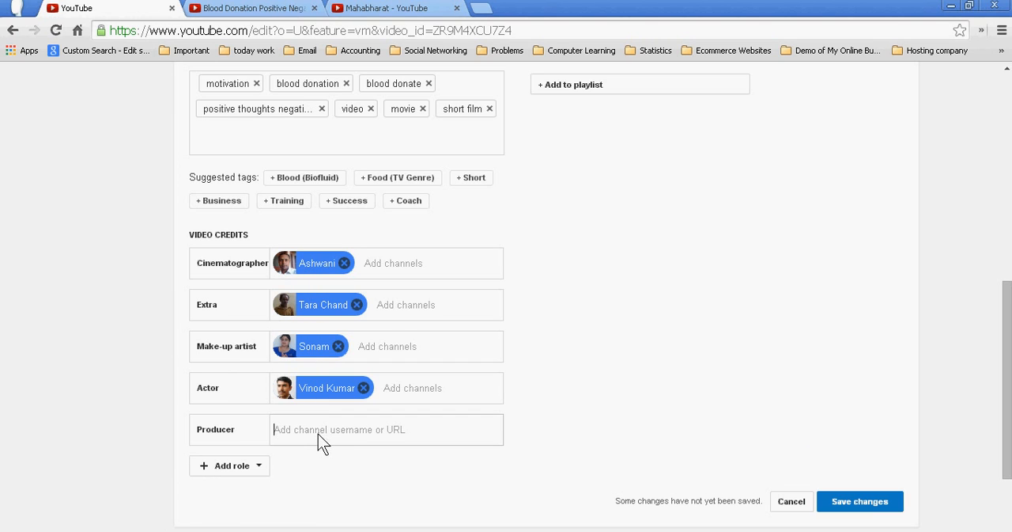
{"action": "type", "text": "VinodSeminars"}
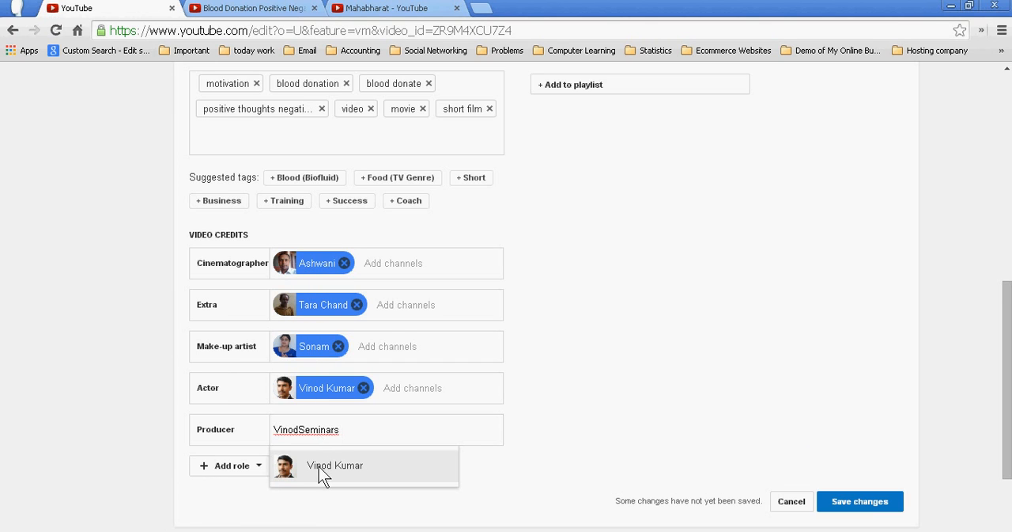
{"action": "left_click", "coordinate": [229, 465]}
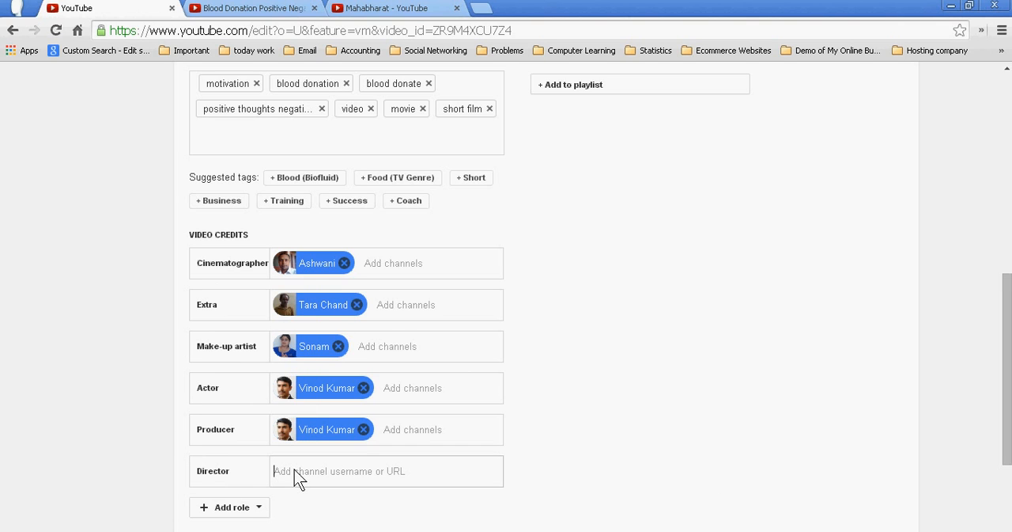
Credit the VinodSeminars channel as Director and Writer
{"action": "type", "text": "VinodSeminars"}
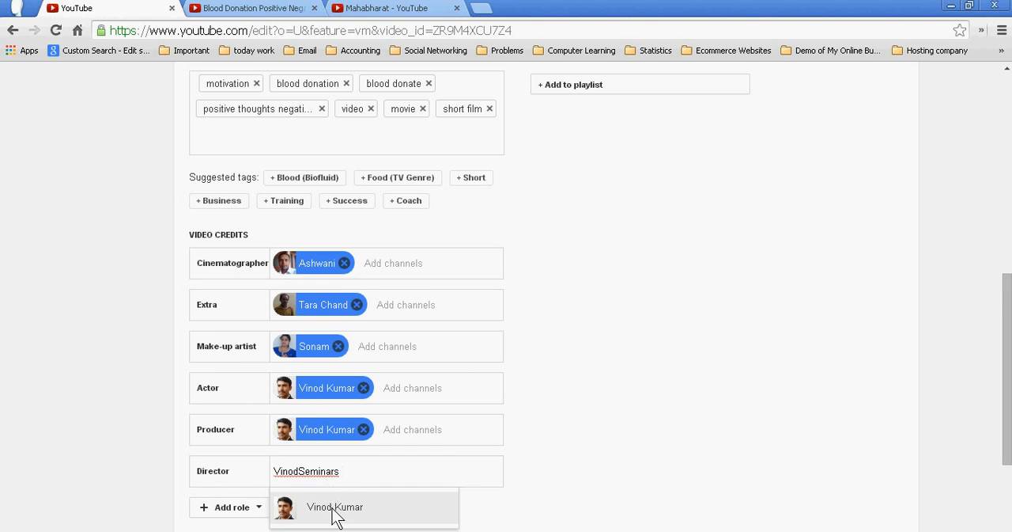
{"action": "left_click", "coordinate": [230, 506]}
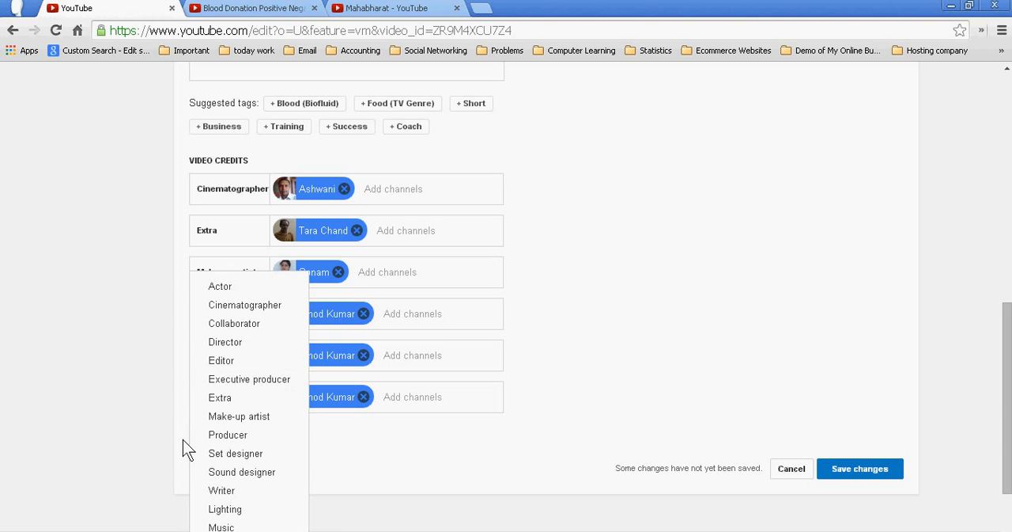
{"action": "mouse_move", "coordinate": [222, 490]}
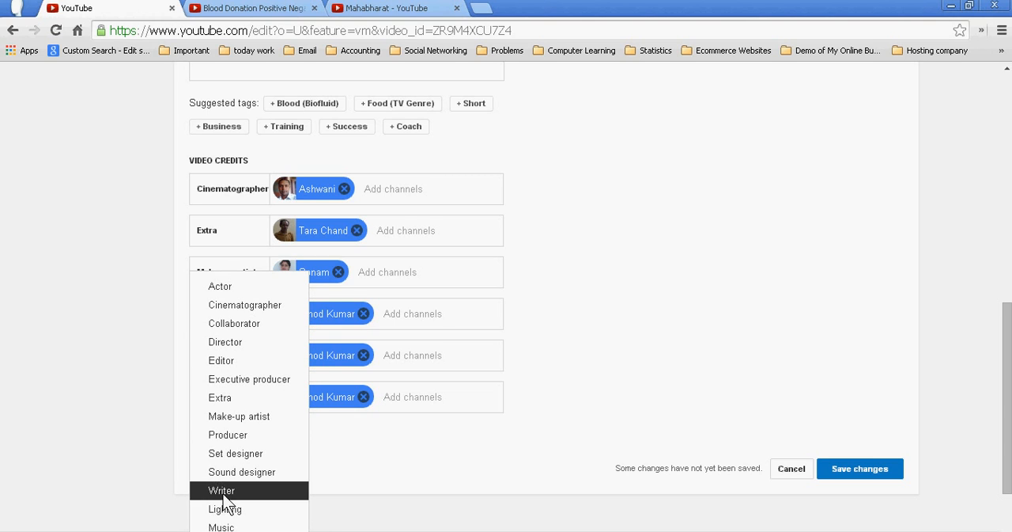
{"action": "left_click", "coordinate": [221, 491]}
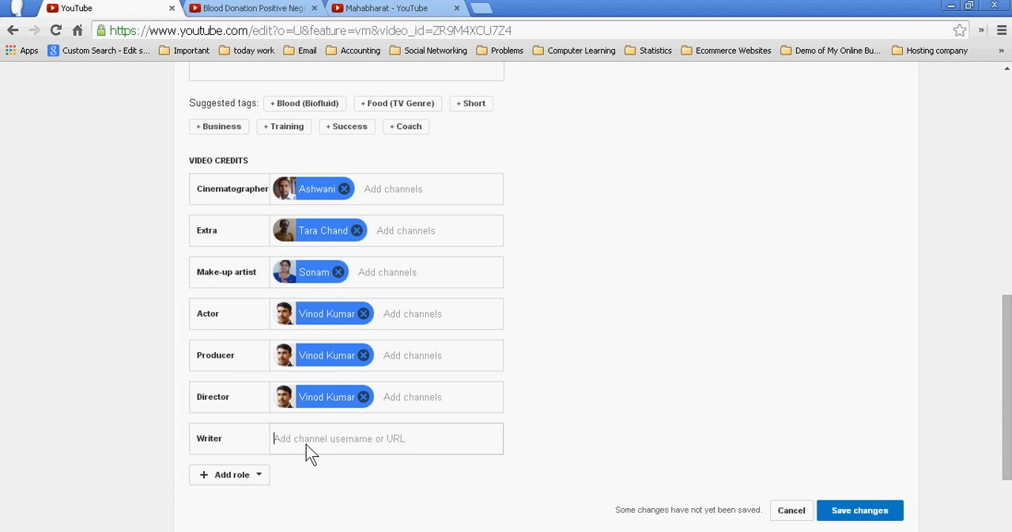
{"action": "type", "text": "VinodSeminars"}
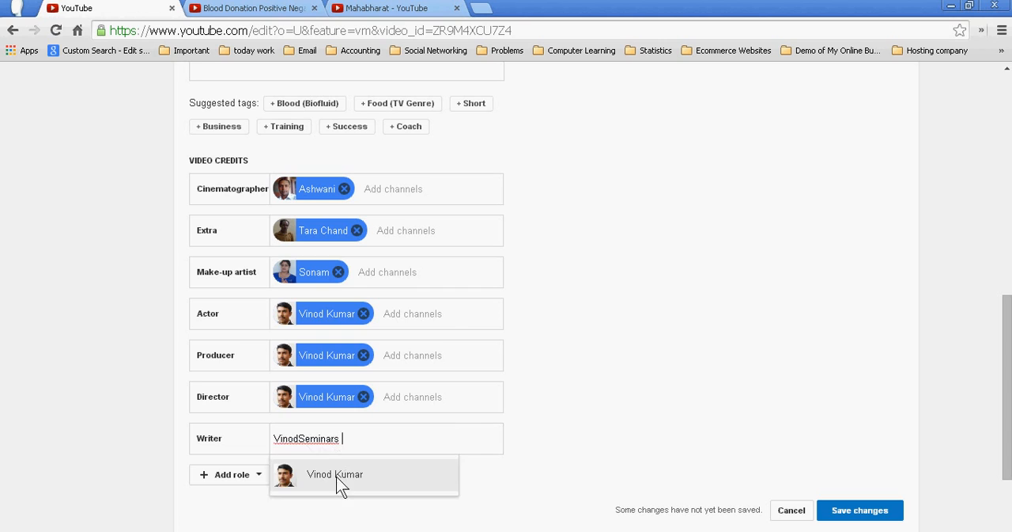
{"action": "left_click", "coordinate": [335, 474]}
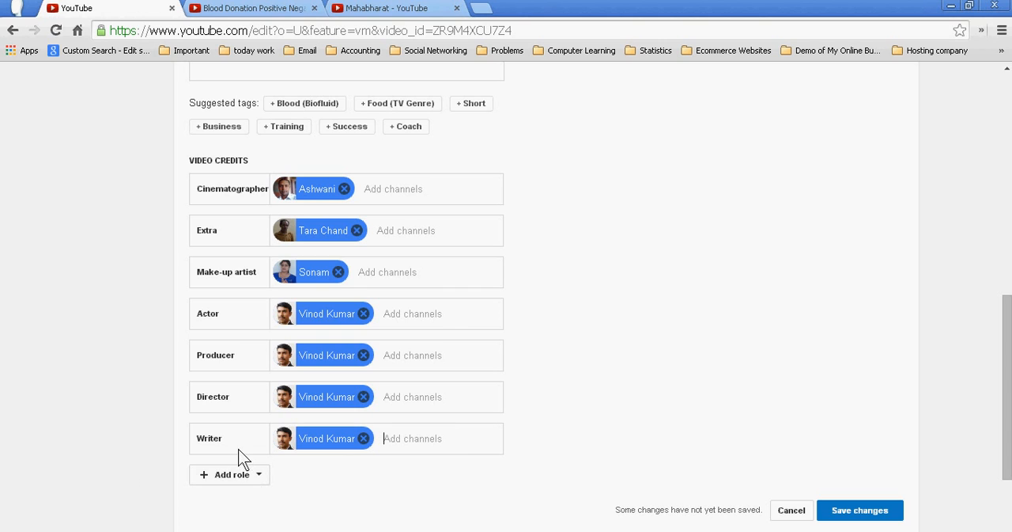
{"action": "mouse_move", "coordinate": [200, 261]}
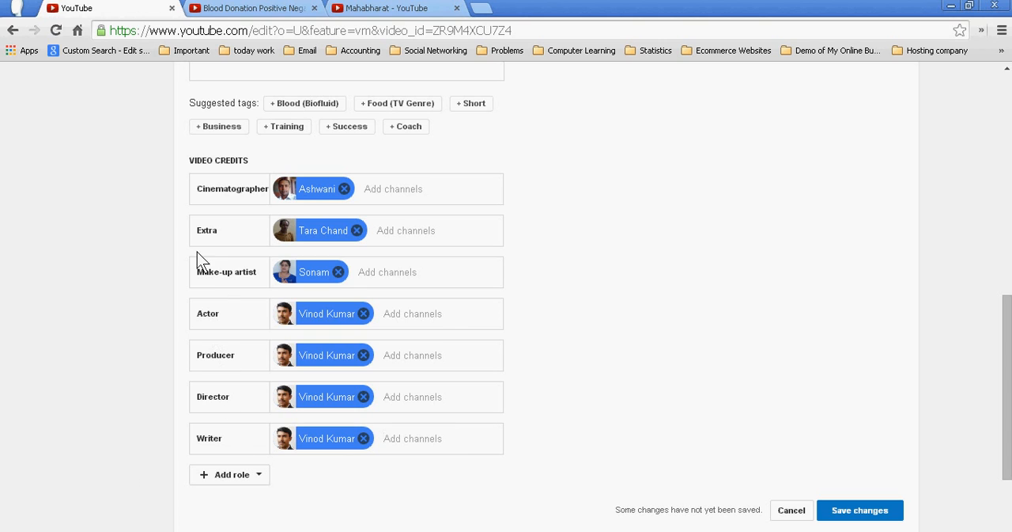
{"action": "mouse_move", "coordinate": [141, 220]}
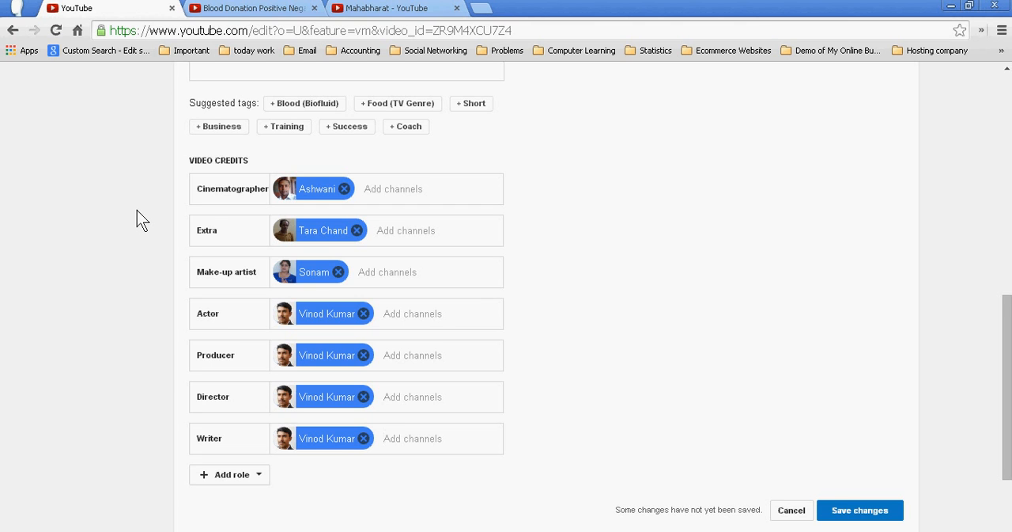
{"action": "scroll", "scroll_direction": "up", "scroll_amount": 3}
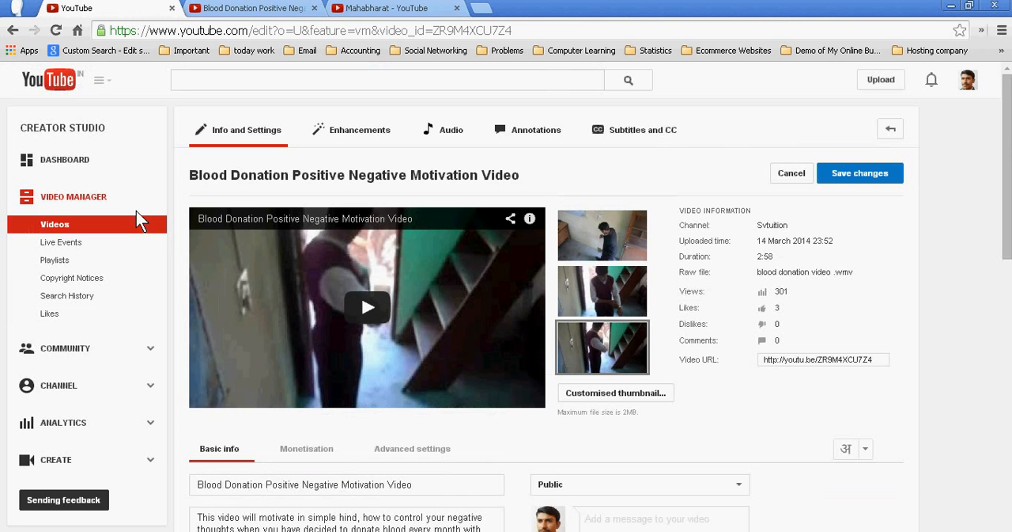
{"action": "scroll", "scroll_direction": "down", "scroll_amount": 3}
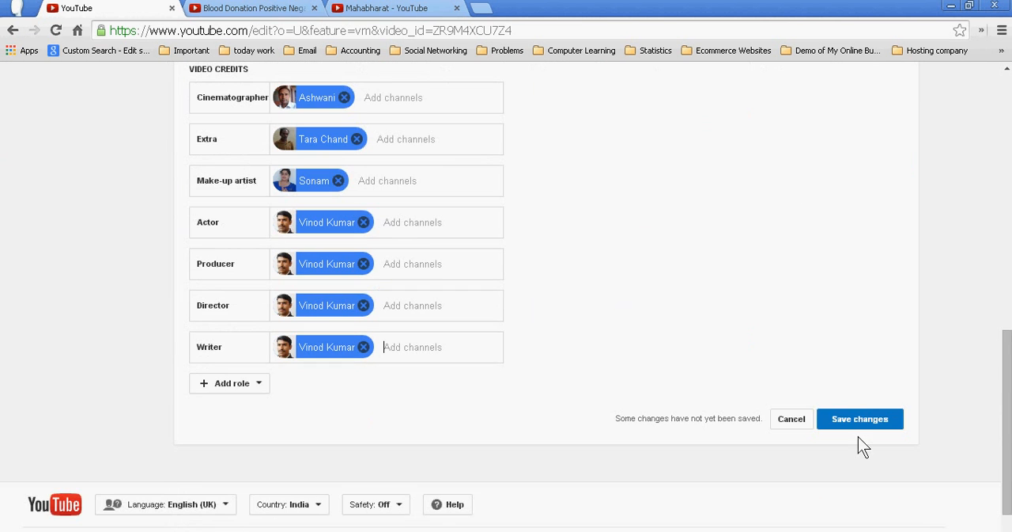
{"action": "scroll", "scroll_direction": "up", "scroll_amount": 3}
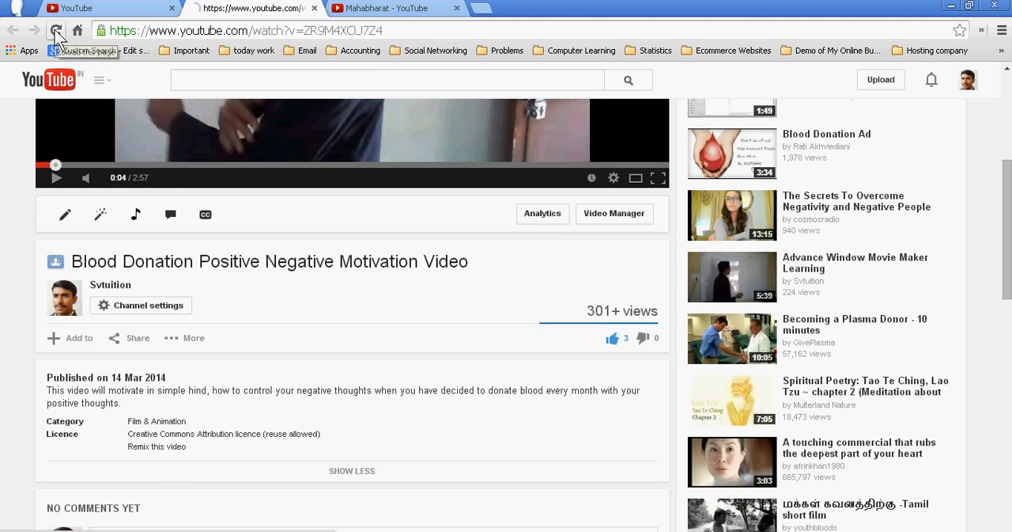
Reload the Blood Donation page and expand its description to list Vinod Kumar, Ashwani and other credits
{"action": "left_click", "coordinate": [56, 30]}
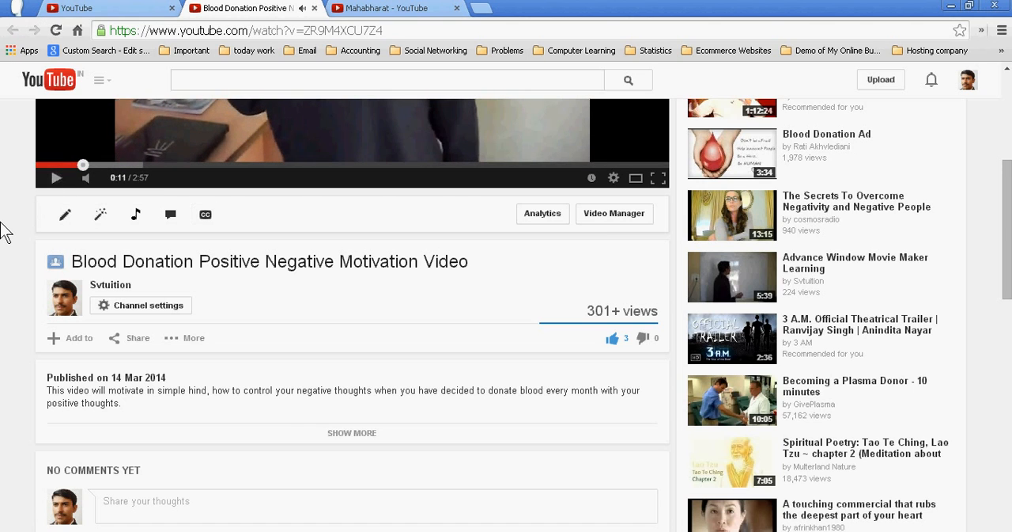
{"action": "scroll", "scroll_direction": "down", "scroll_amount": 3}
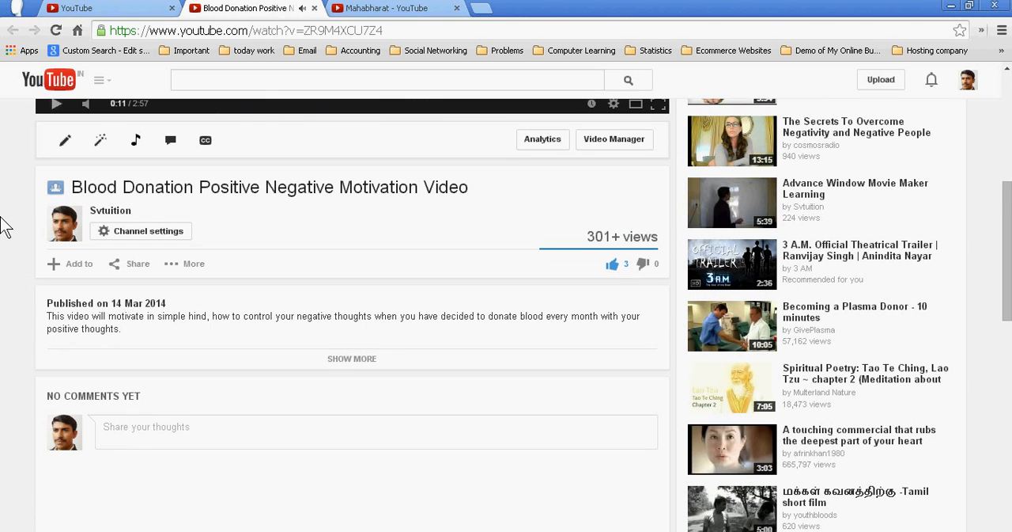
{"action": "left_click", "coordinate": [351, 358]}
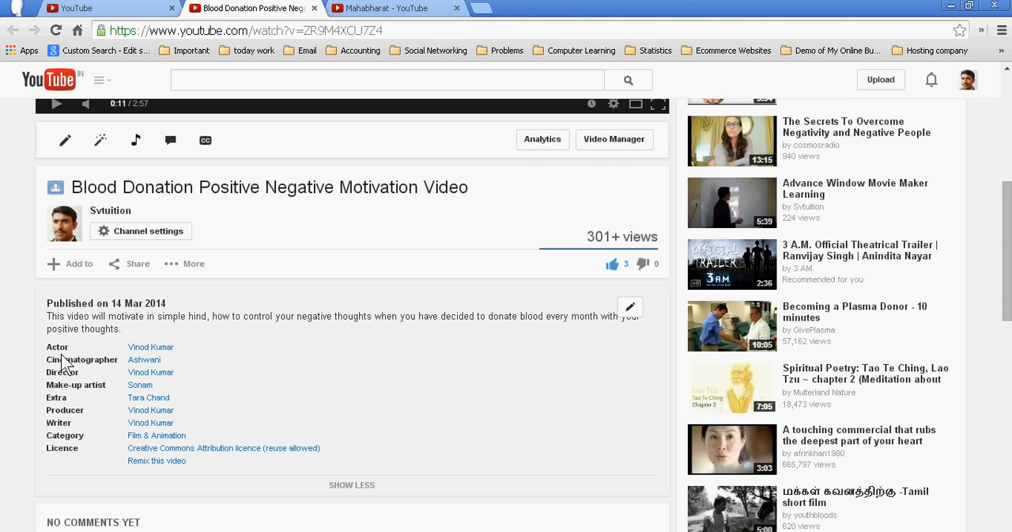
Open Vinod Kumar's actor channel, then Ashwani's Kitchen cinematographer channel, from the video credits
{"action": "left_click", "coordinate": [150, 347]}
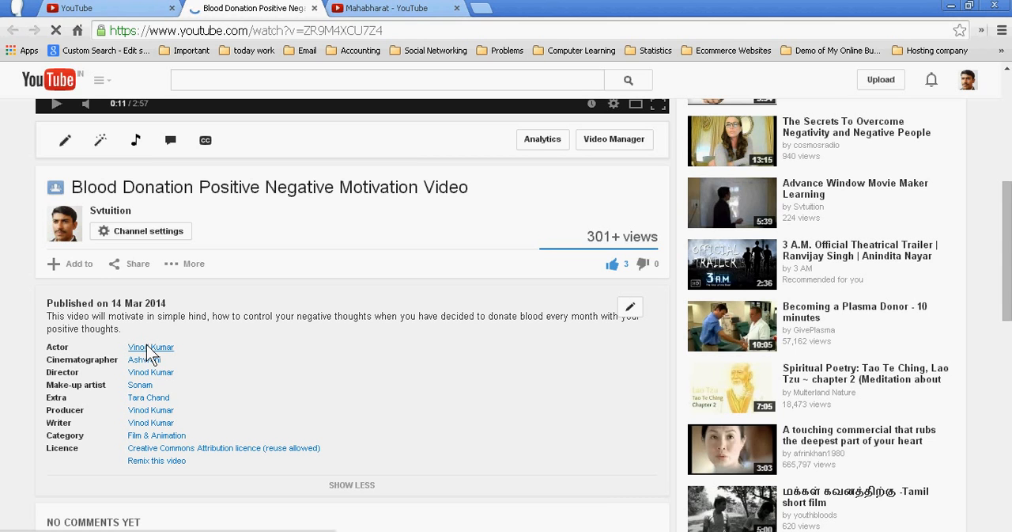
{"action": "mouse_move", "coordinate": [150, 346]}
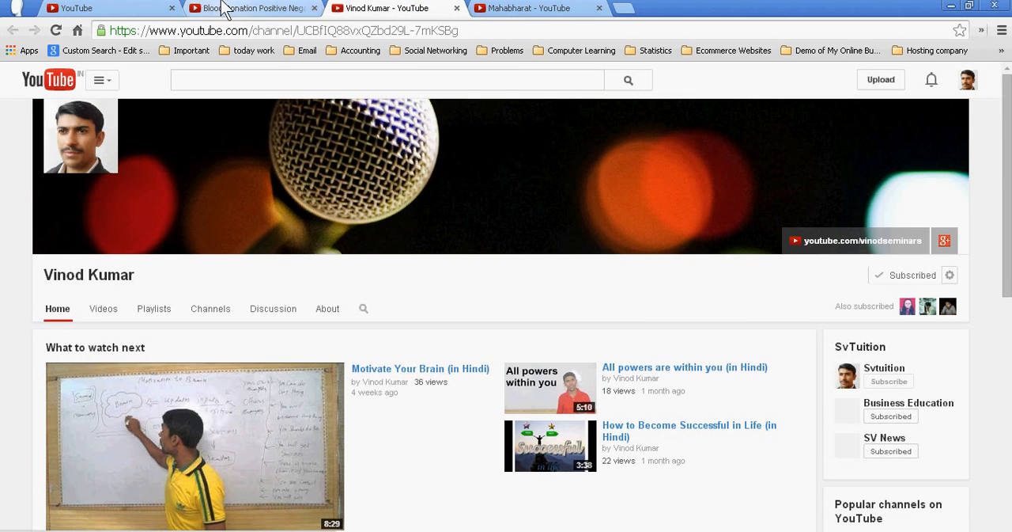
{"action": "left_click", "coordinate": [253, 8]}
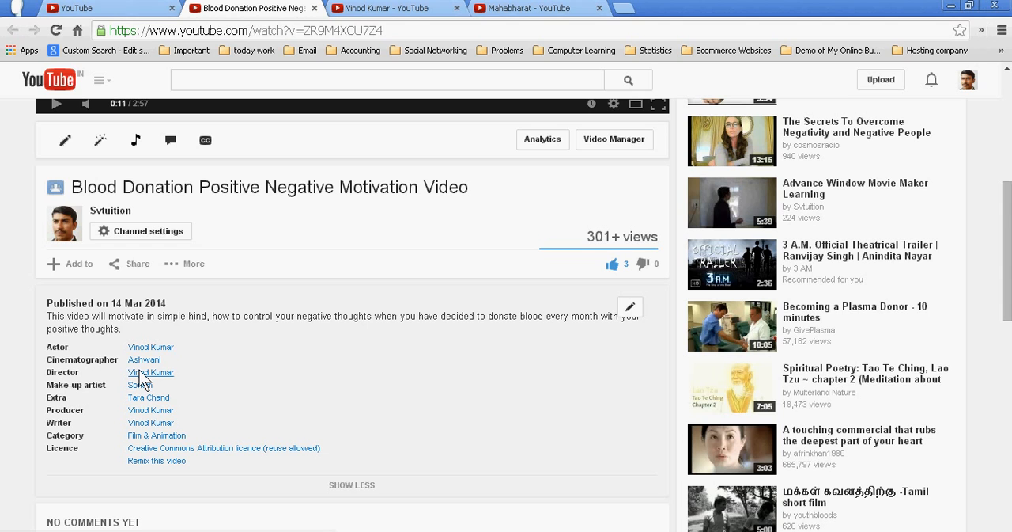
{"action": "left_click", "coordinate": [150, 372]}
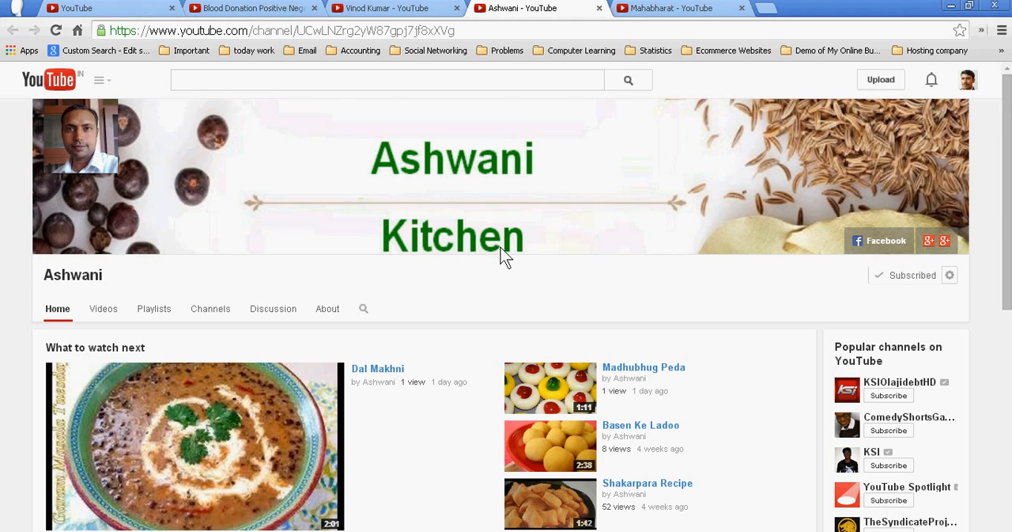
{"action": "mouse_move", "coordinate": [446, 281]}
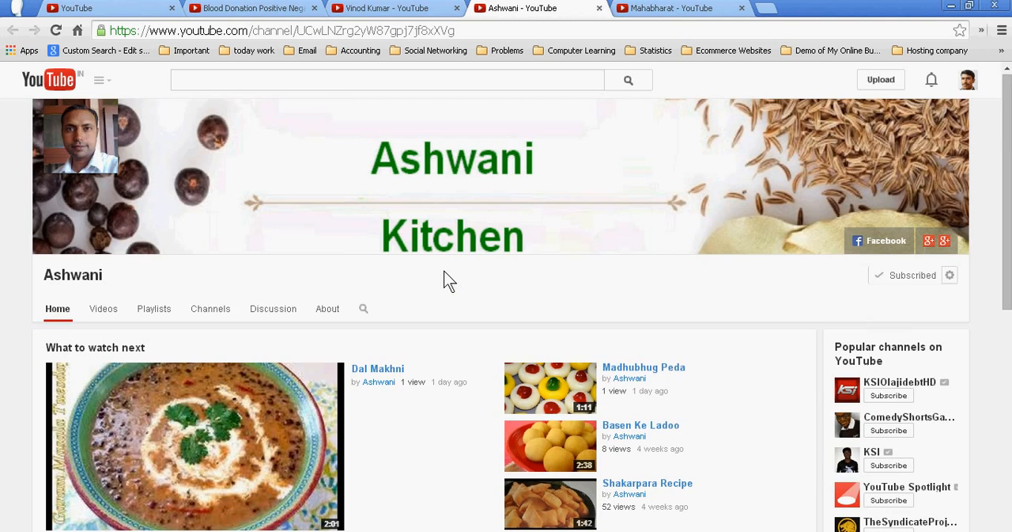
Open Sonam's make-up artist channel in a new tab, browse it, and return to the video
{"action": "left_click", "coordinate": [249, 8]}
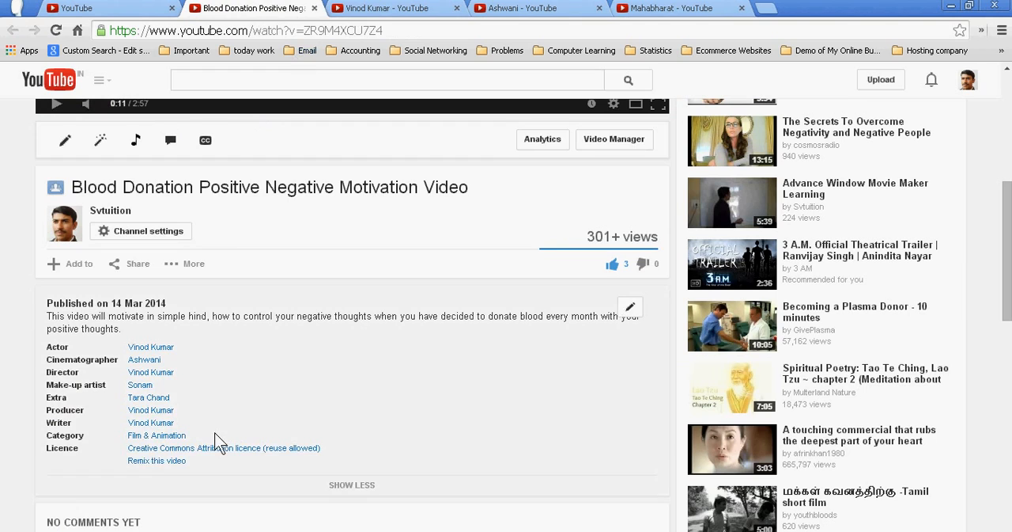
{"action": "left_click", "coordinate": [148, 398]}
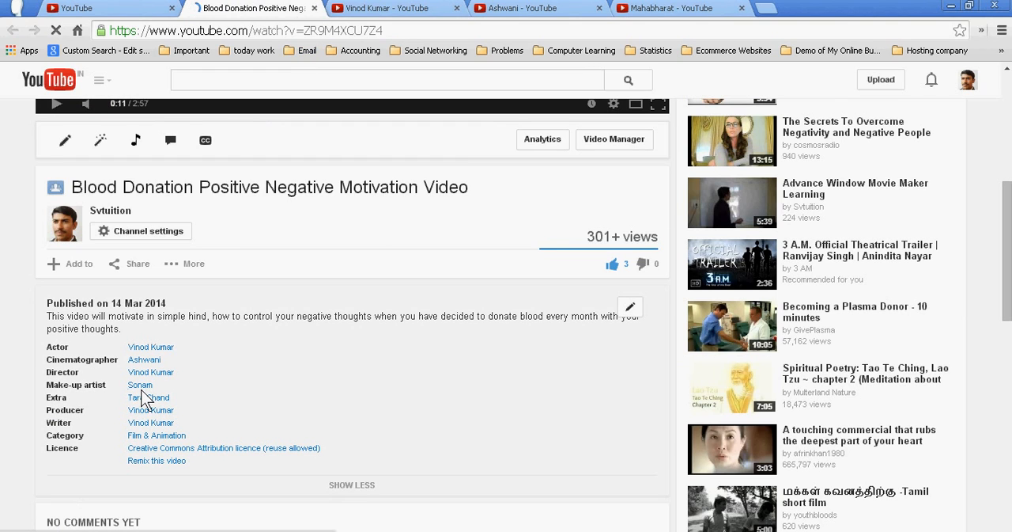
{"action": "right_click", "coordinate": [148, 397]}
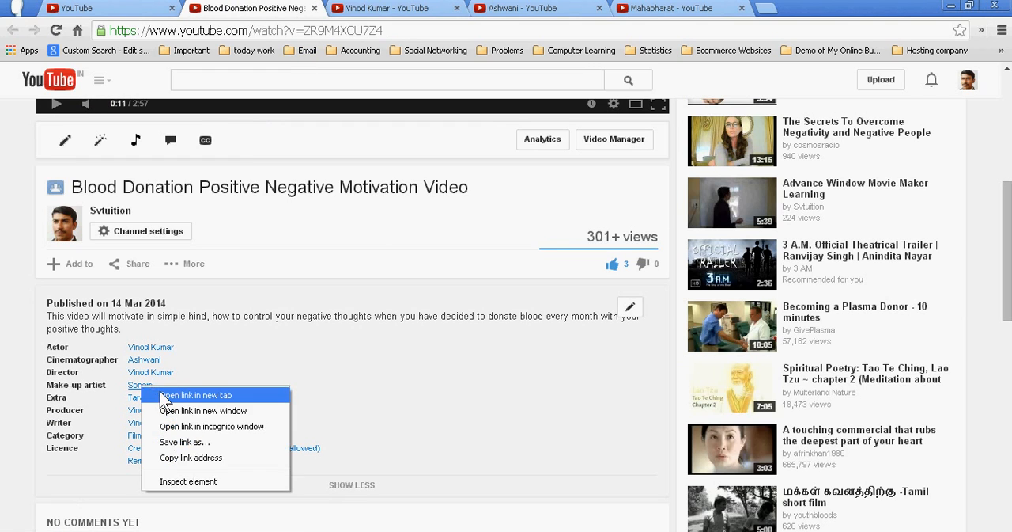
{"action": "left_click", "coordinate": [194, 395]}
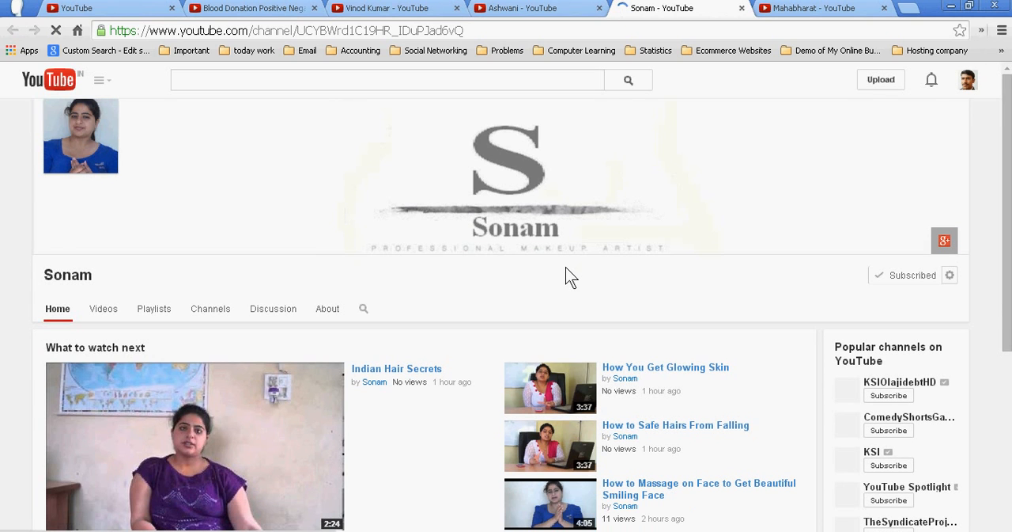
{"action": "scroll", "scroll_direction": "down", "scroll_amount": 3}
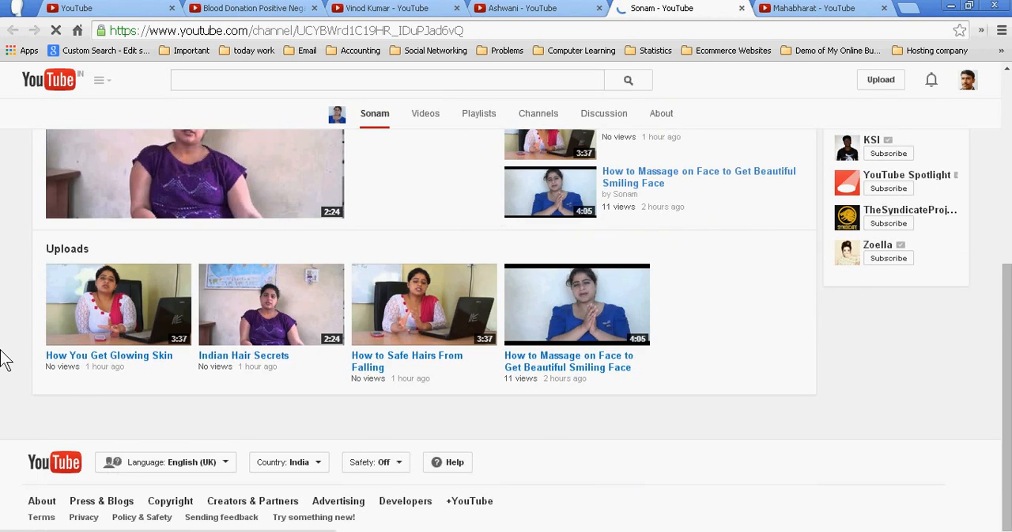
{"action": "scroll", "scroll_direction": "up", "scroll_amount": 3}
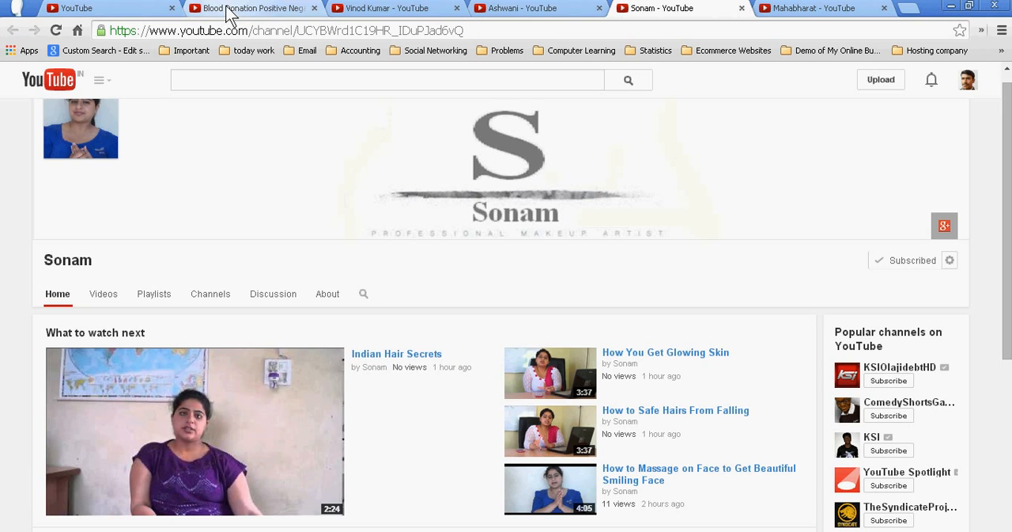
{"action": "left_click", "coordinate": [253, 8]}
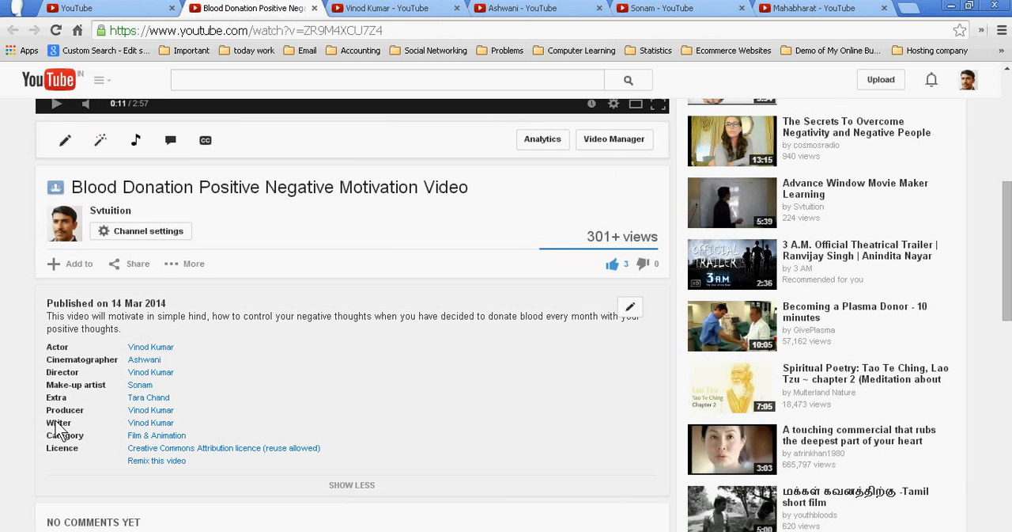
Open Tara Chand's Extra credit channel in a new tab and view his table-building videos
{"action": "left_click", "coordinate": [148, 397]}
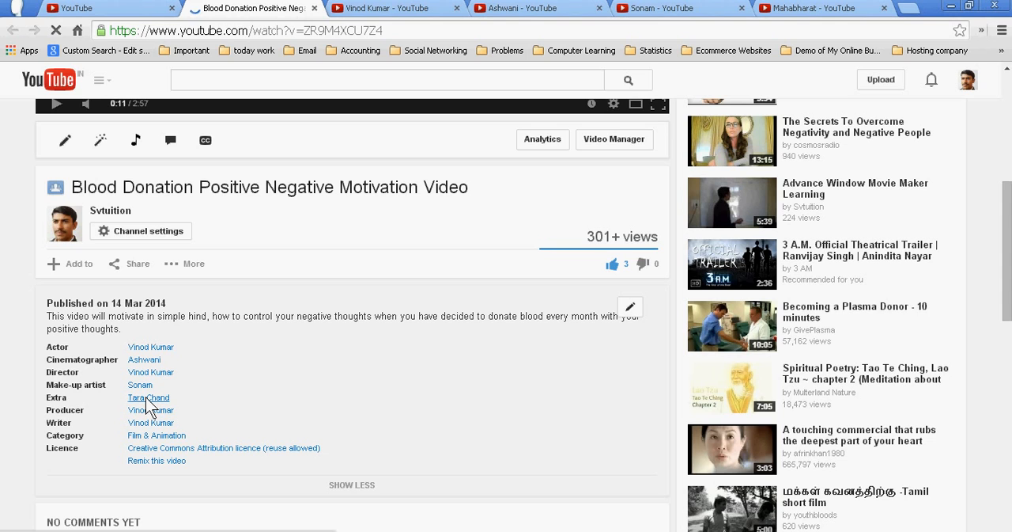
{"action": "right_click", "coordinate": [148, 397]}
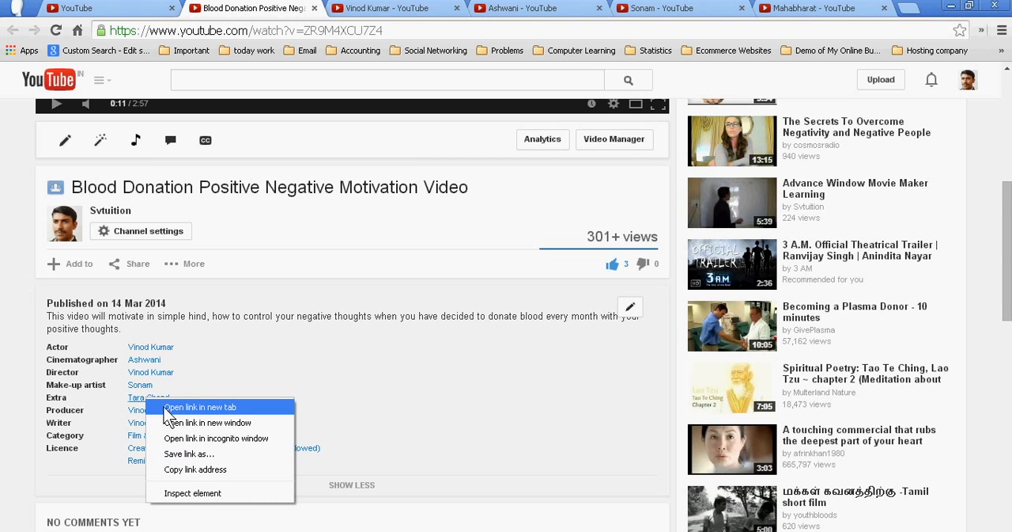
{"action": "left_click", "coordinate": [199, 406]}
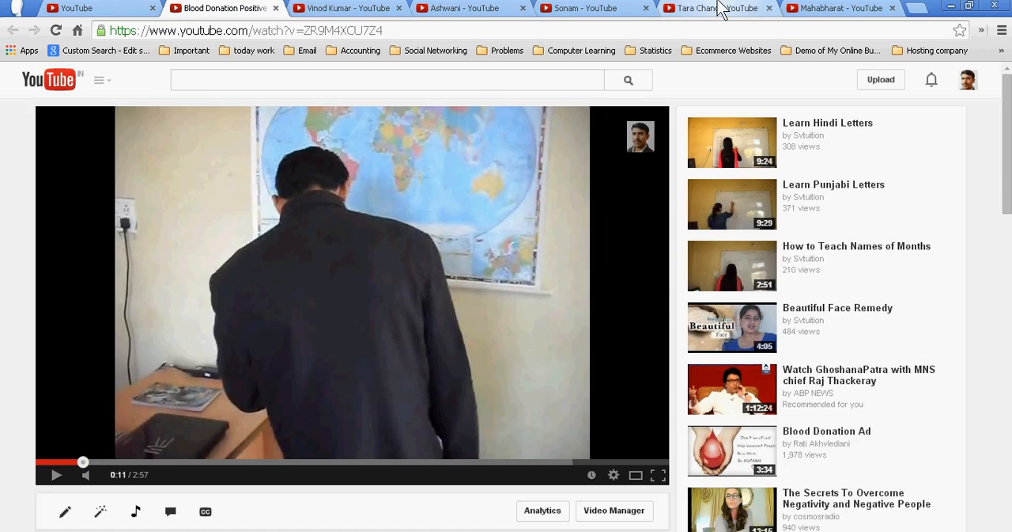
{"action": "left_click", "coordinate": [710, 8]}
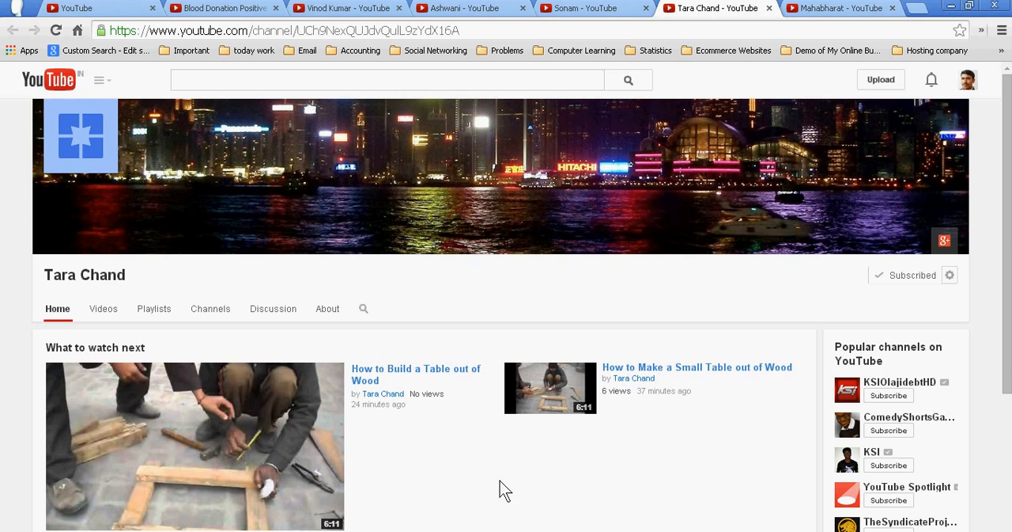
{"action": "mouse_move", "coordinate": [560, 508]}
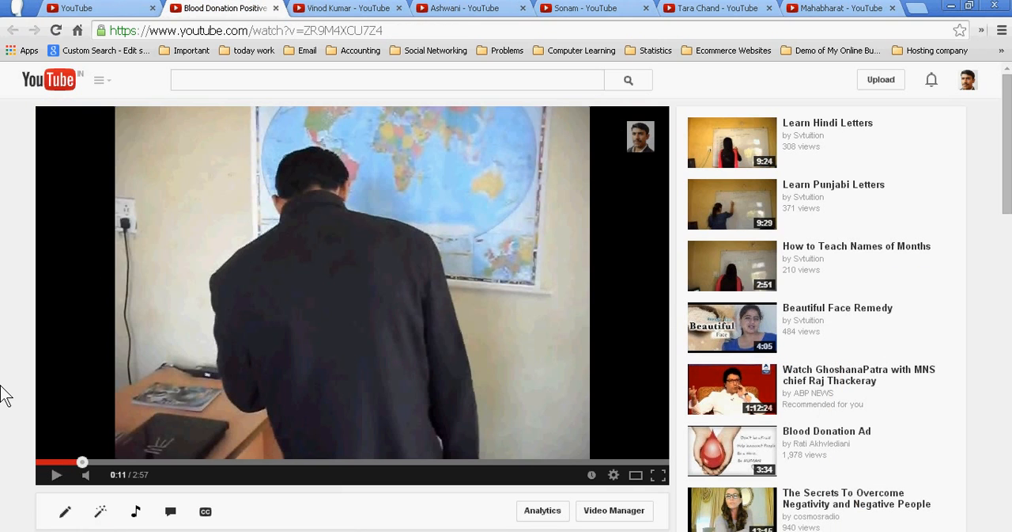
{"action": "mouse_move", "coordinate": [161, 142]}
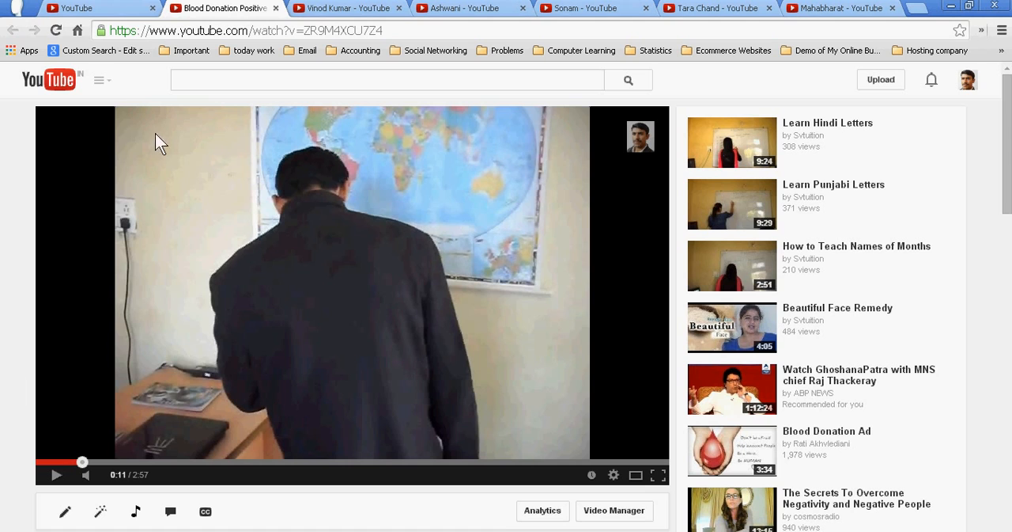
{"action": "mouse_move", "coordinate": [7, 399]}
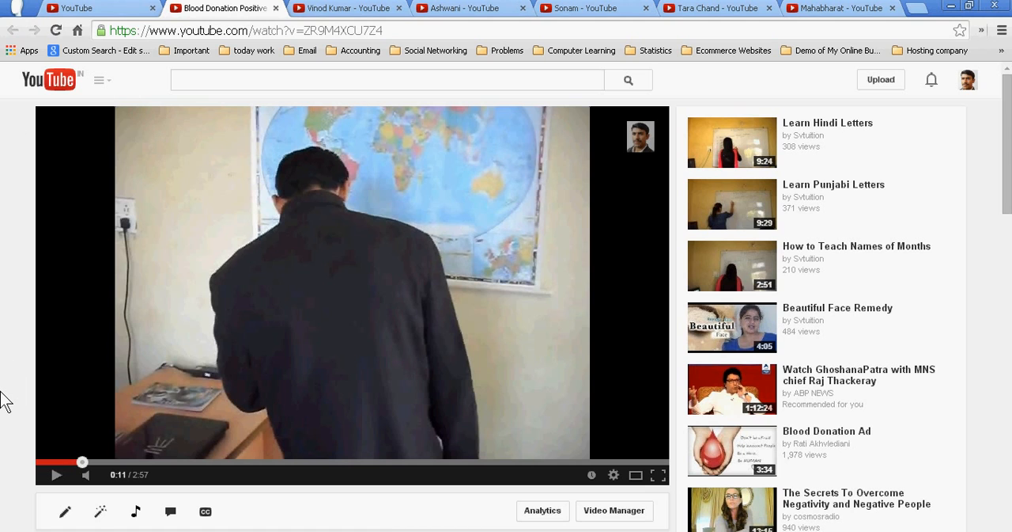
Scroll the Blood Donation edit page to review the seven saved video credits
{"action": "scroll", "scroll_direction": "down", "scroll_amount": 3}
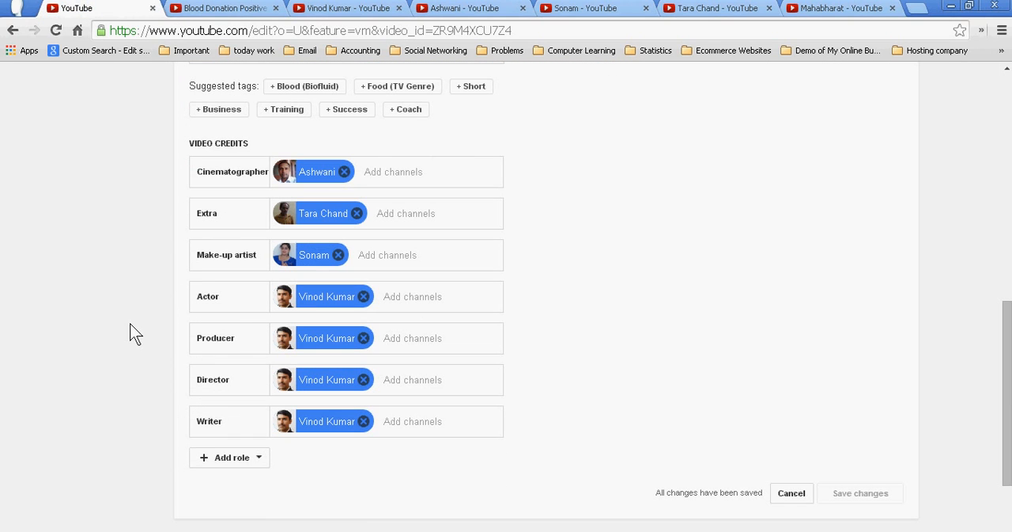
{"action": "mouse_move", "coordinate": [427, 468]}
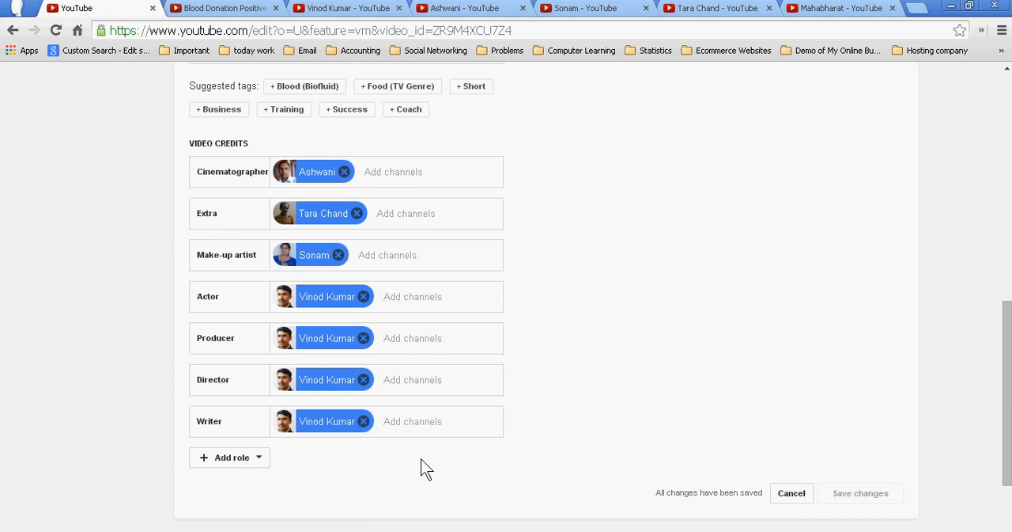